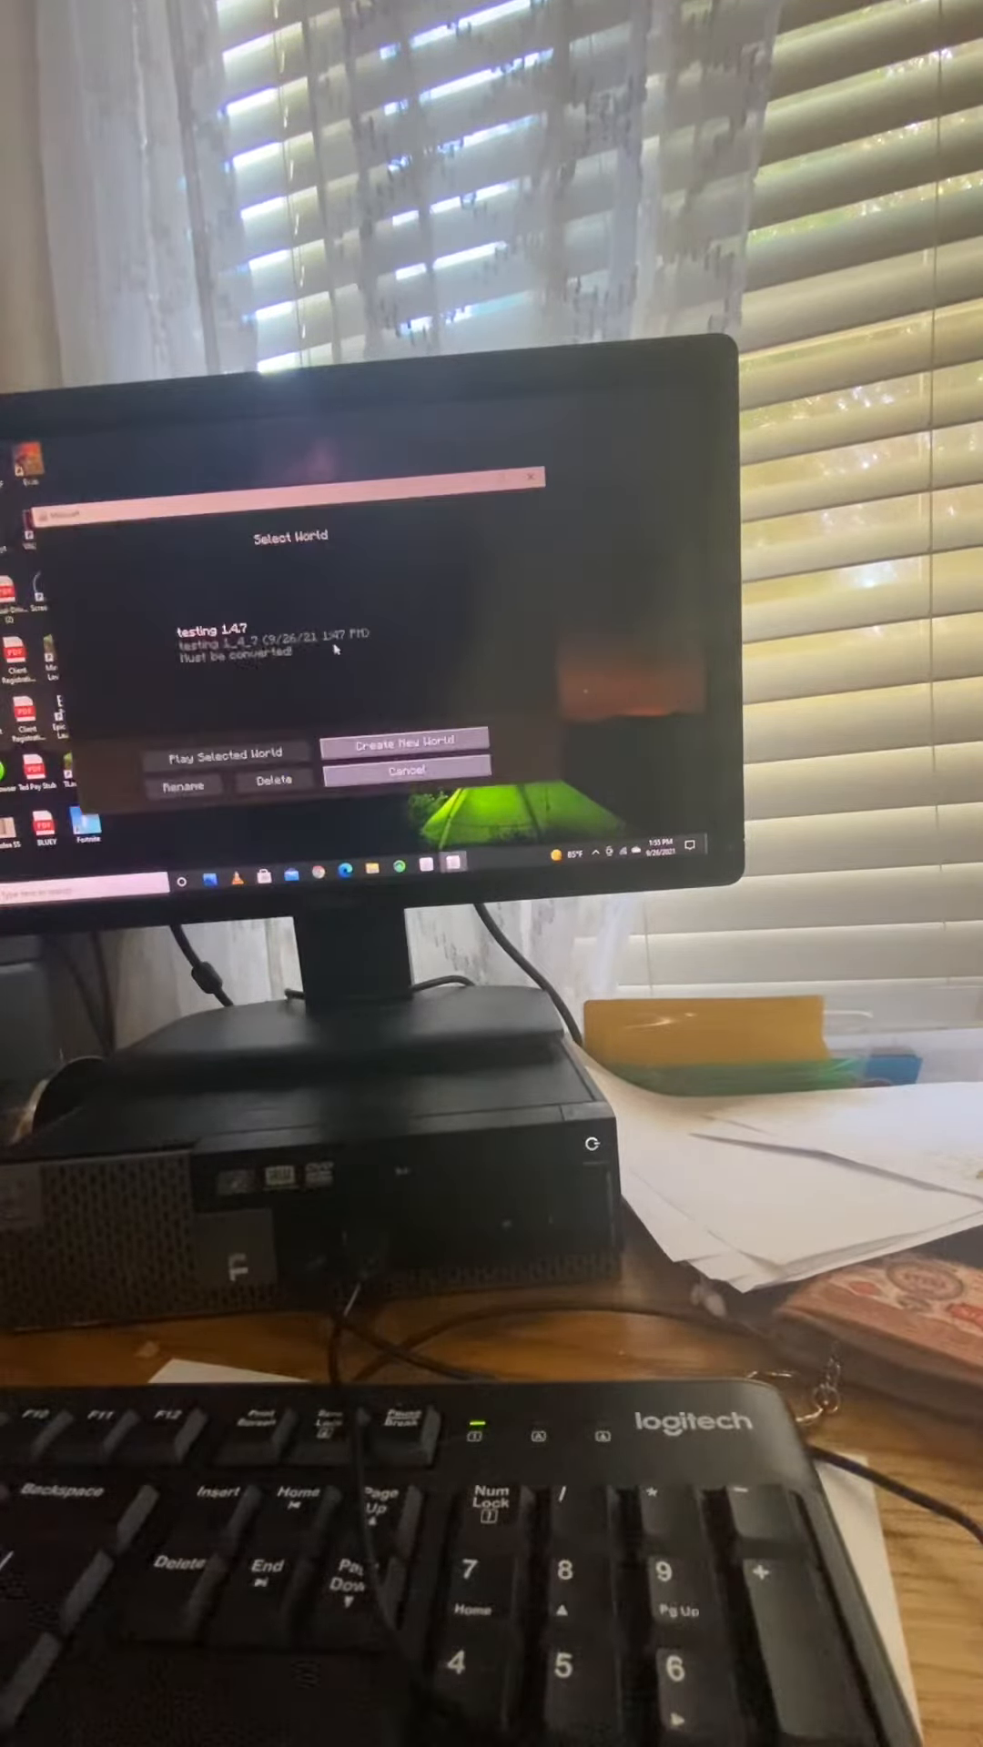
# Create a new world with Creative game mode after reviewing the extra world options.
pyautogui.click(278, 641)
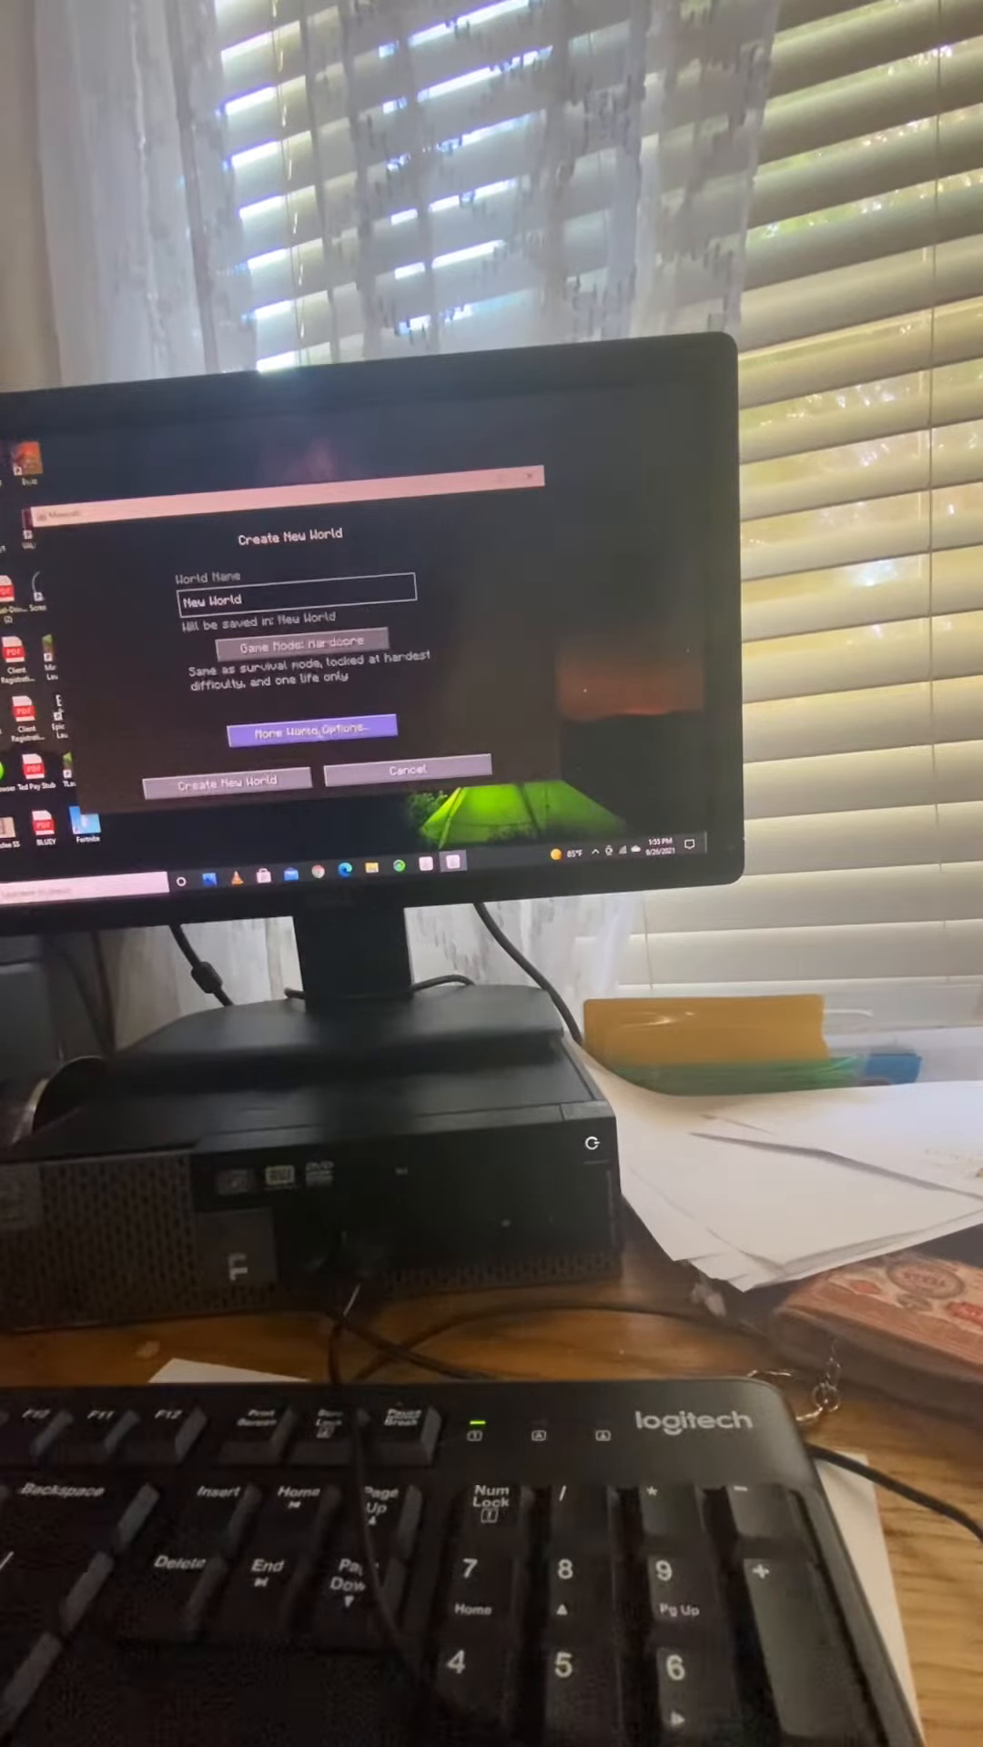
pyautogui.click(315, 726)
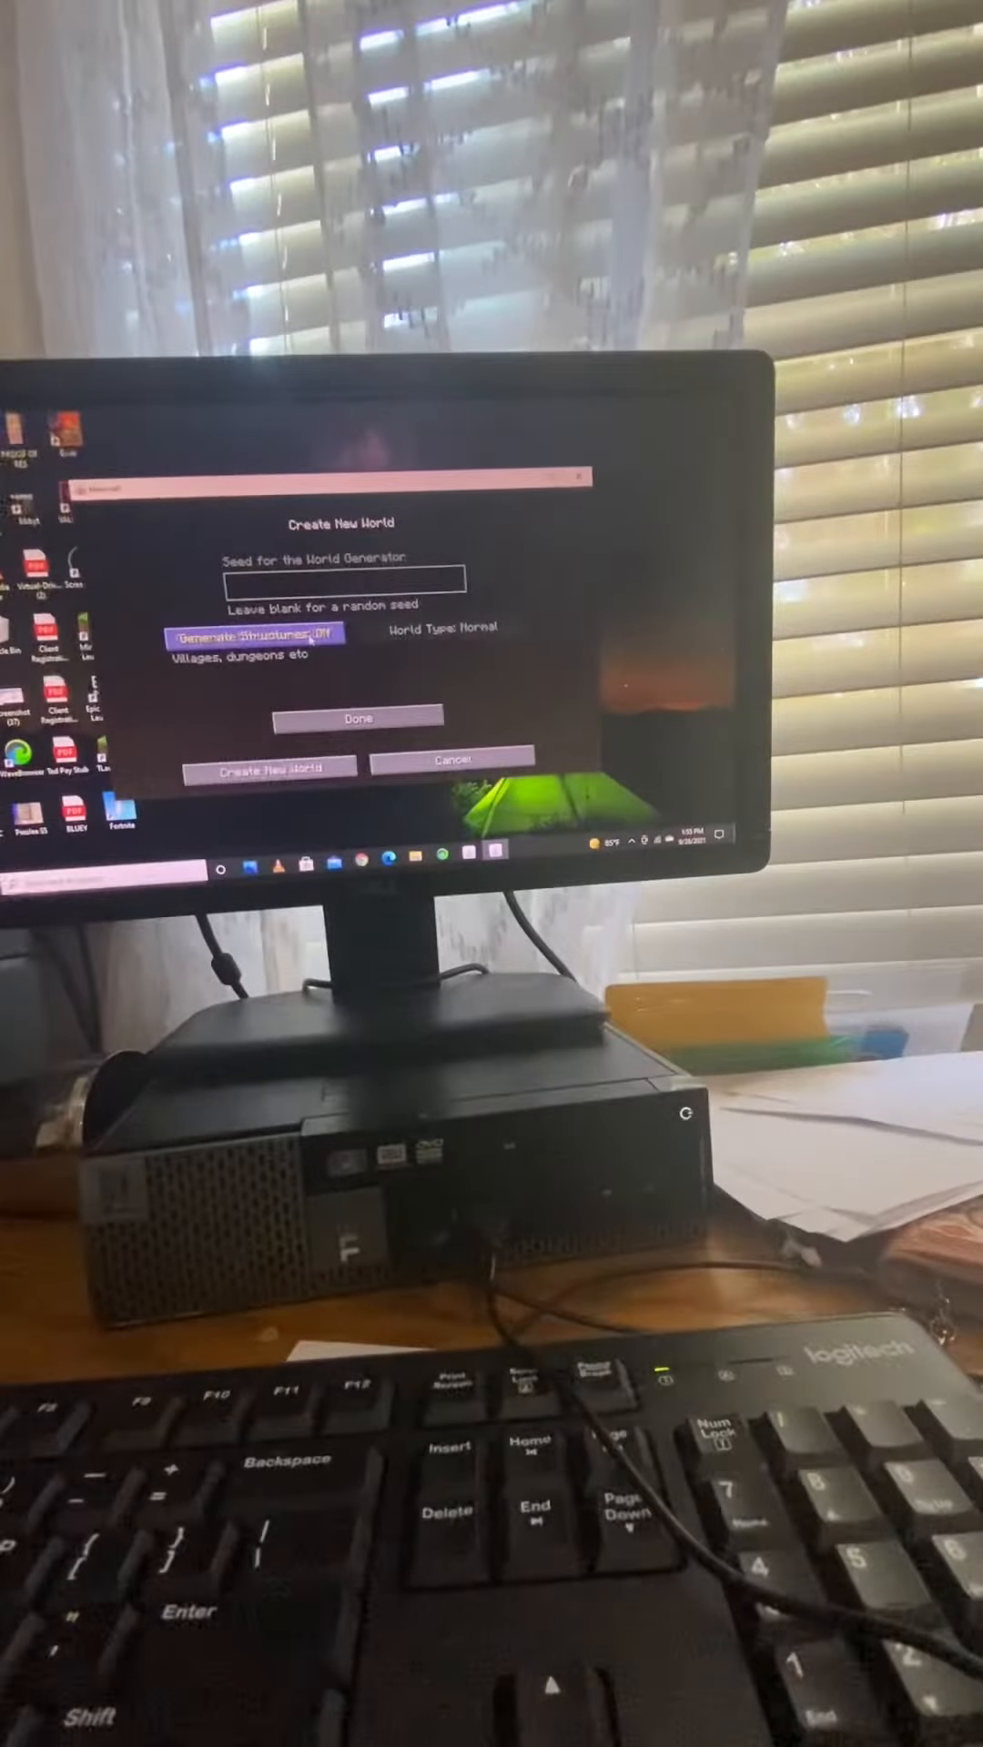
pyautogui.click(255, 634)
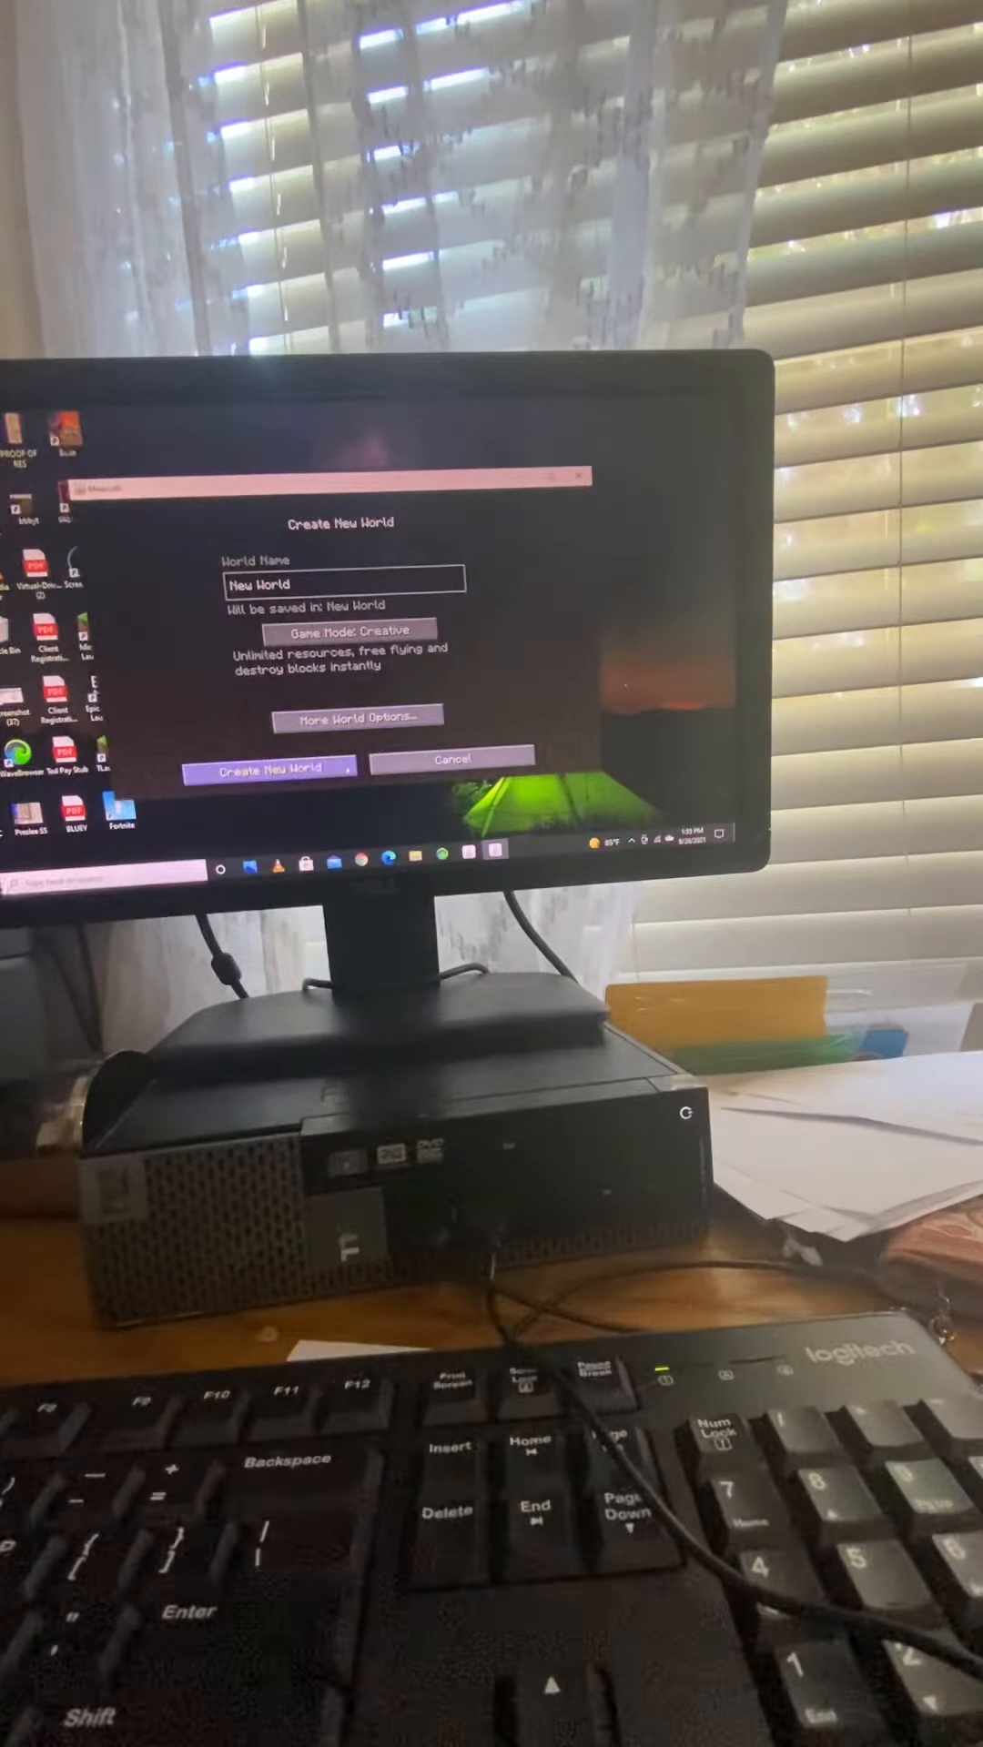
pyautogui.click(269, 768)
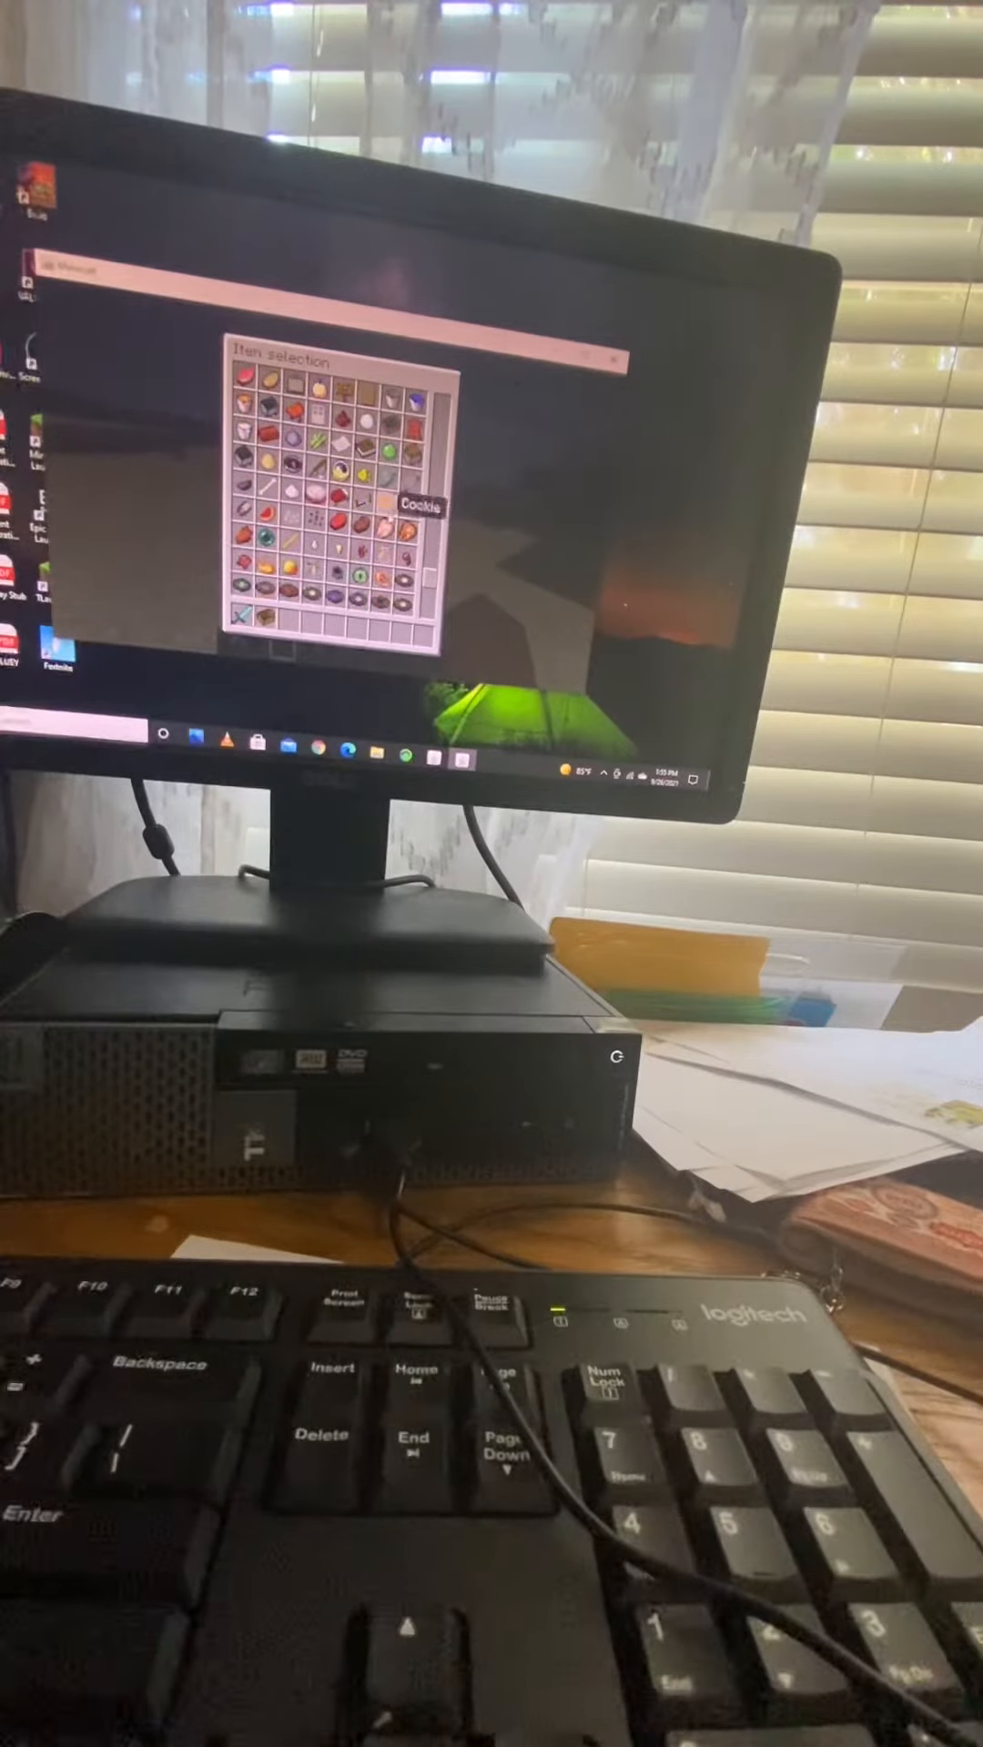
pyautogui.moveTo(389, 535)
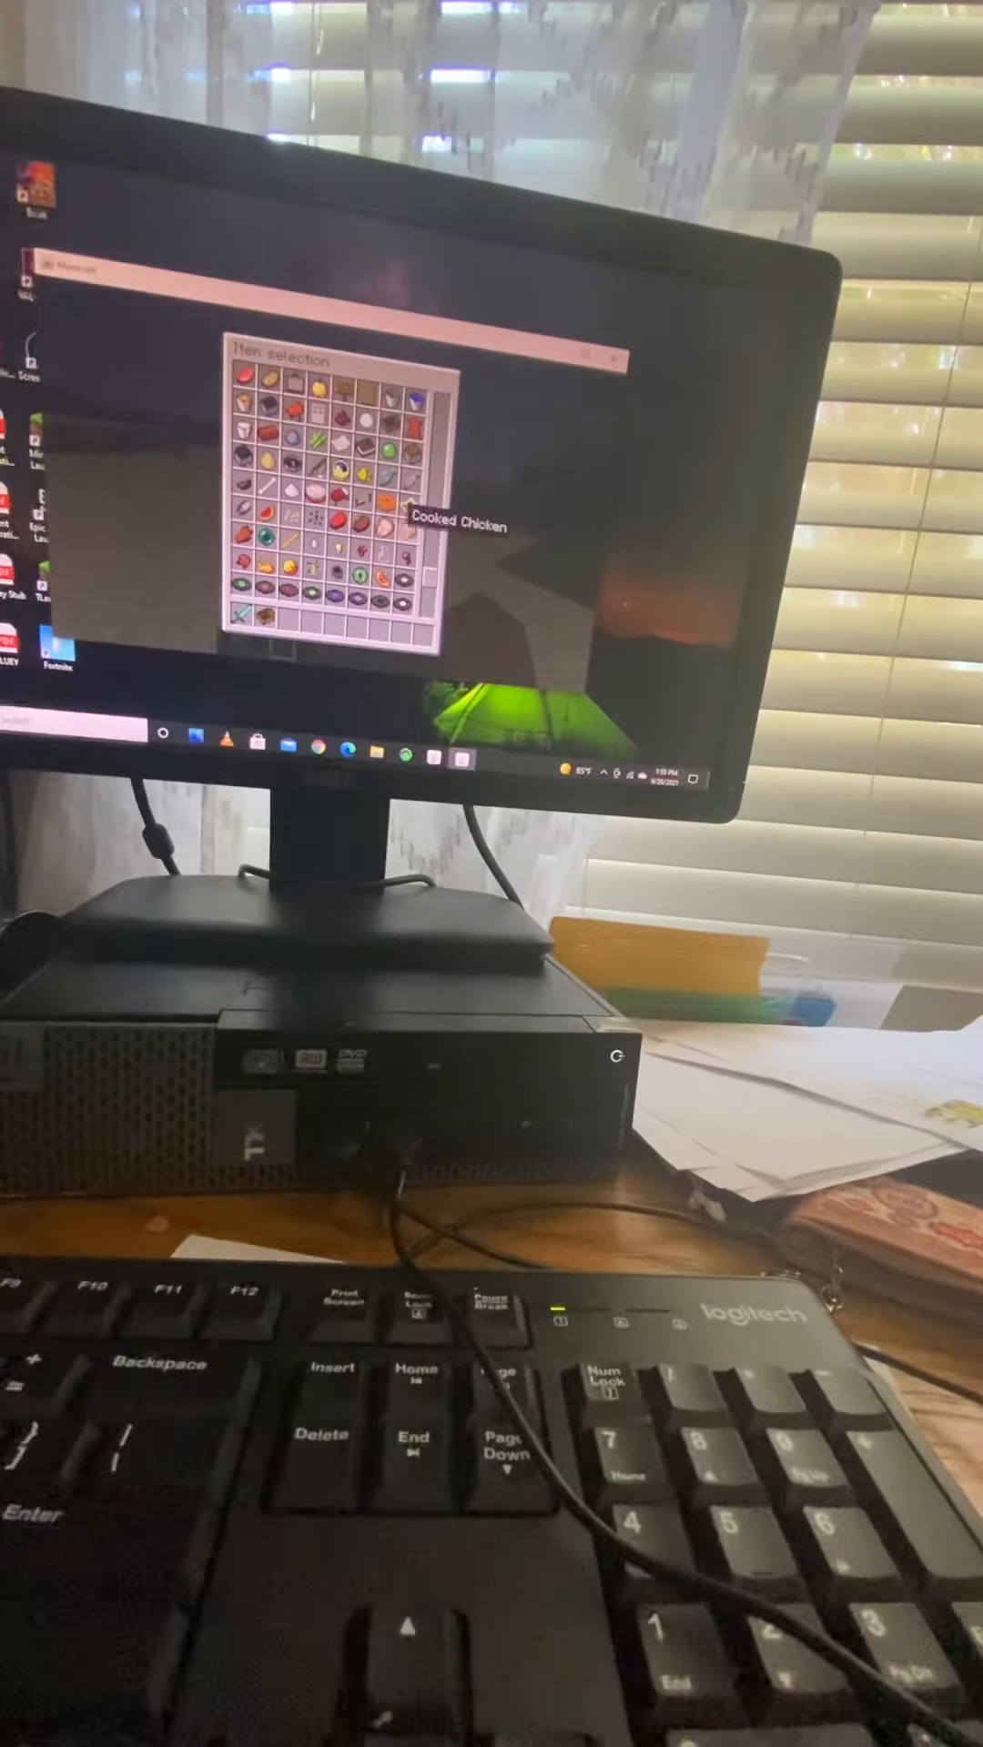
pyautogui.moveTo(378, 535)
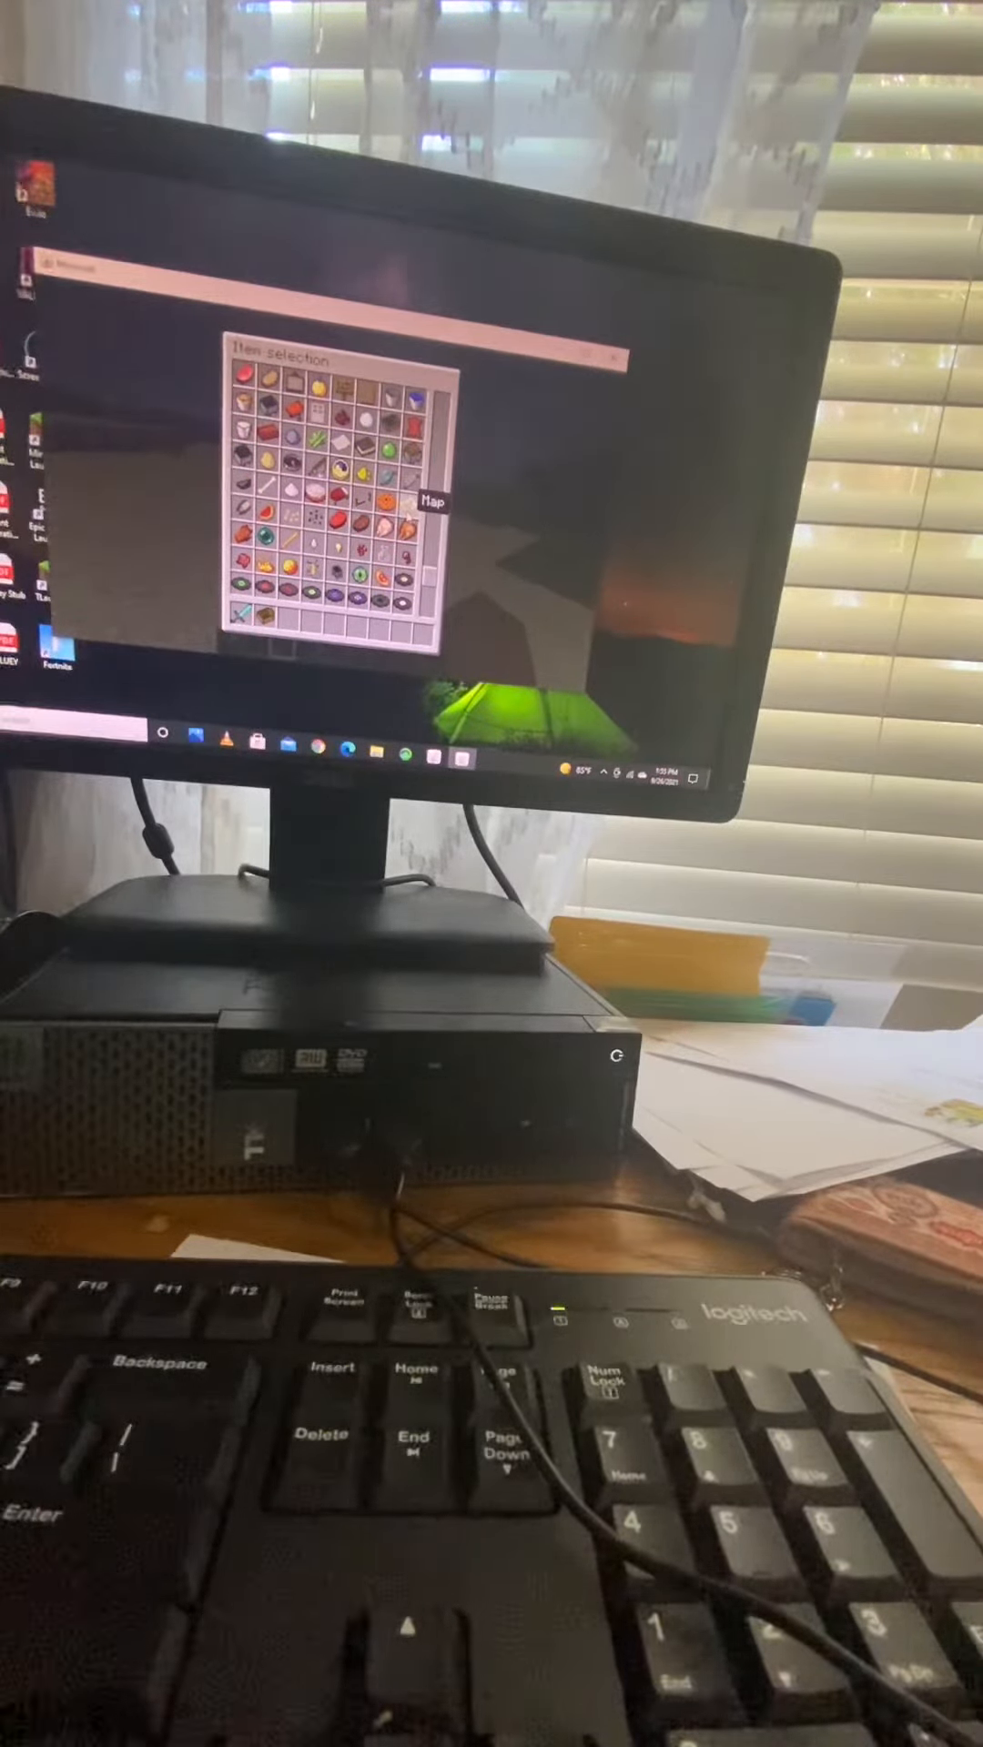
pyautogui.moveTo(278, 542)
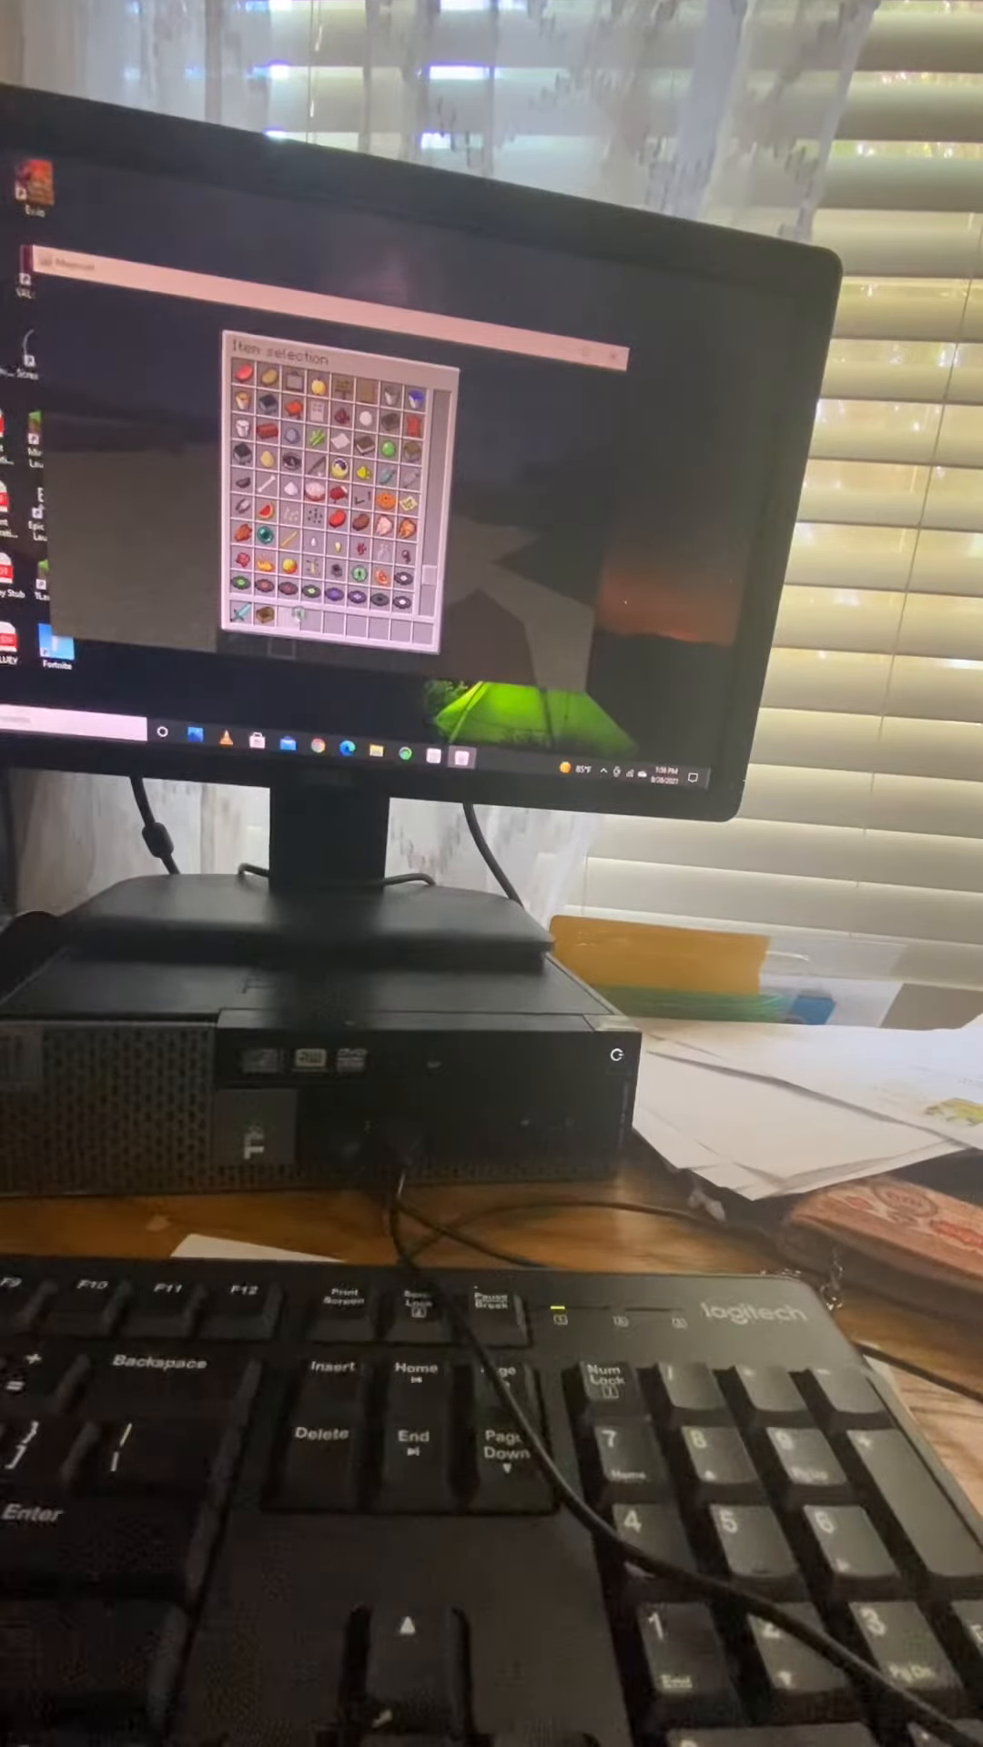
pyautogui.moveTo(362, 507)
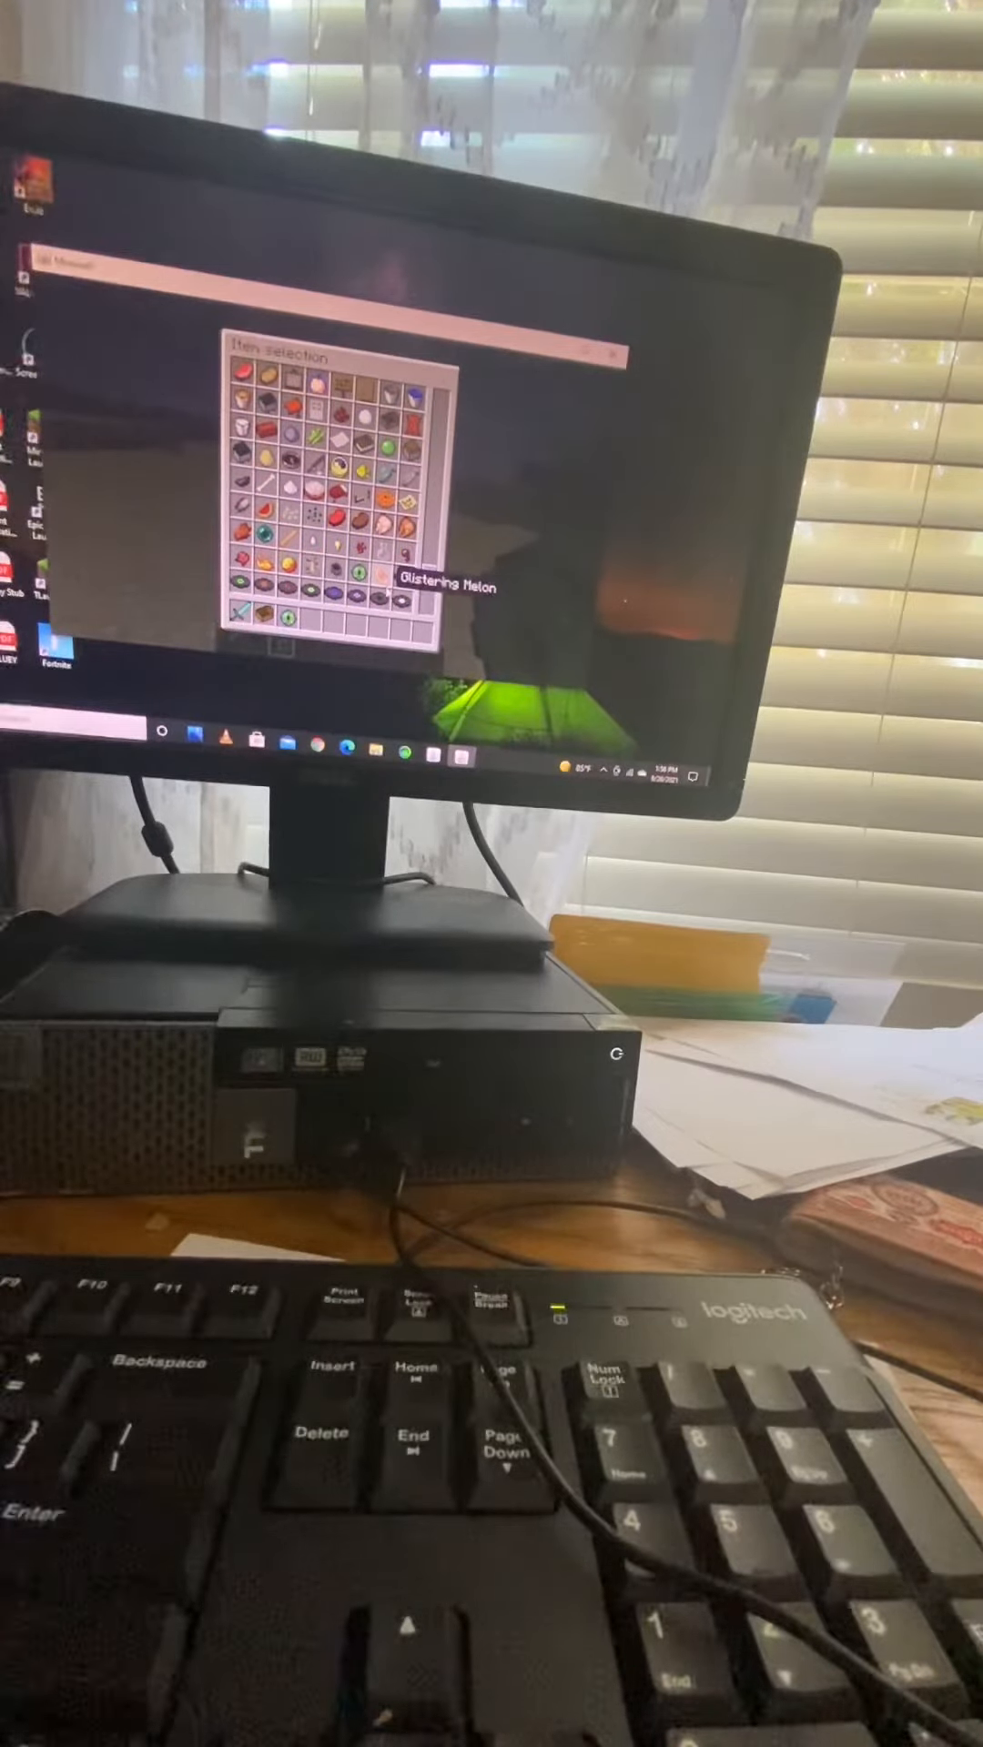
pyautogui.moveTo(400, 507)
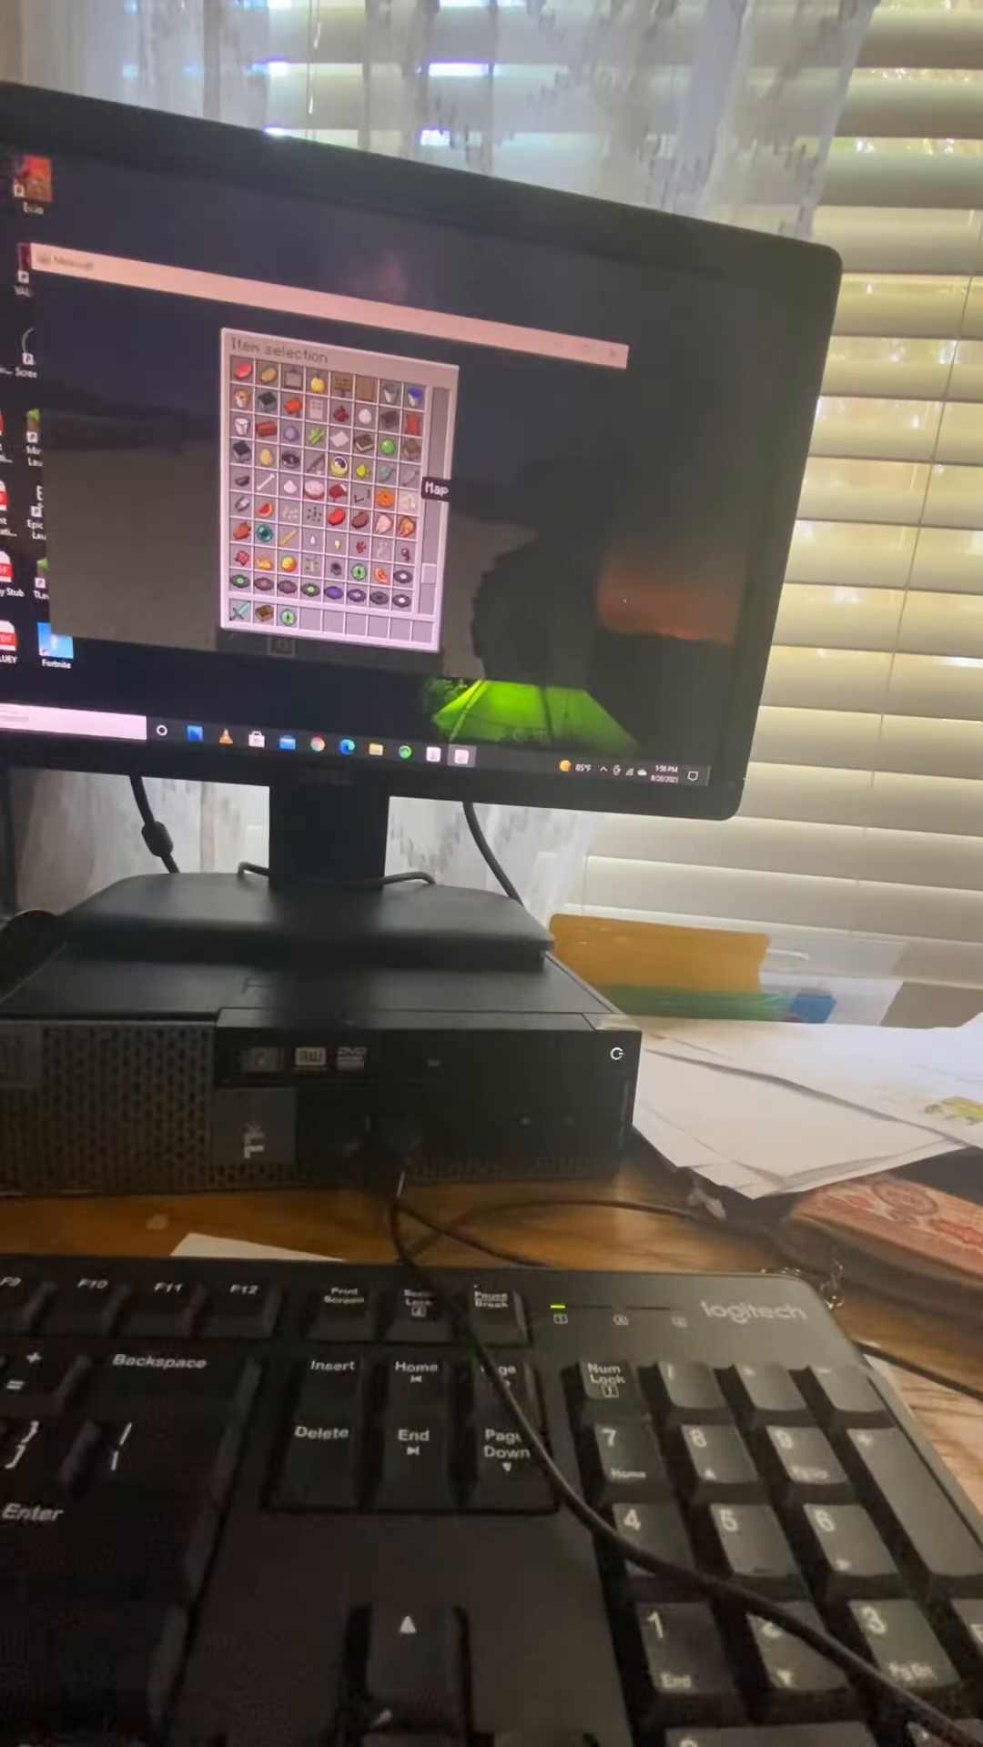
pyautogui.moveTo(395, 484)
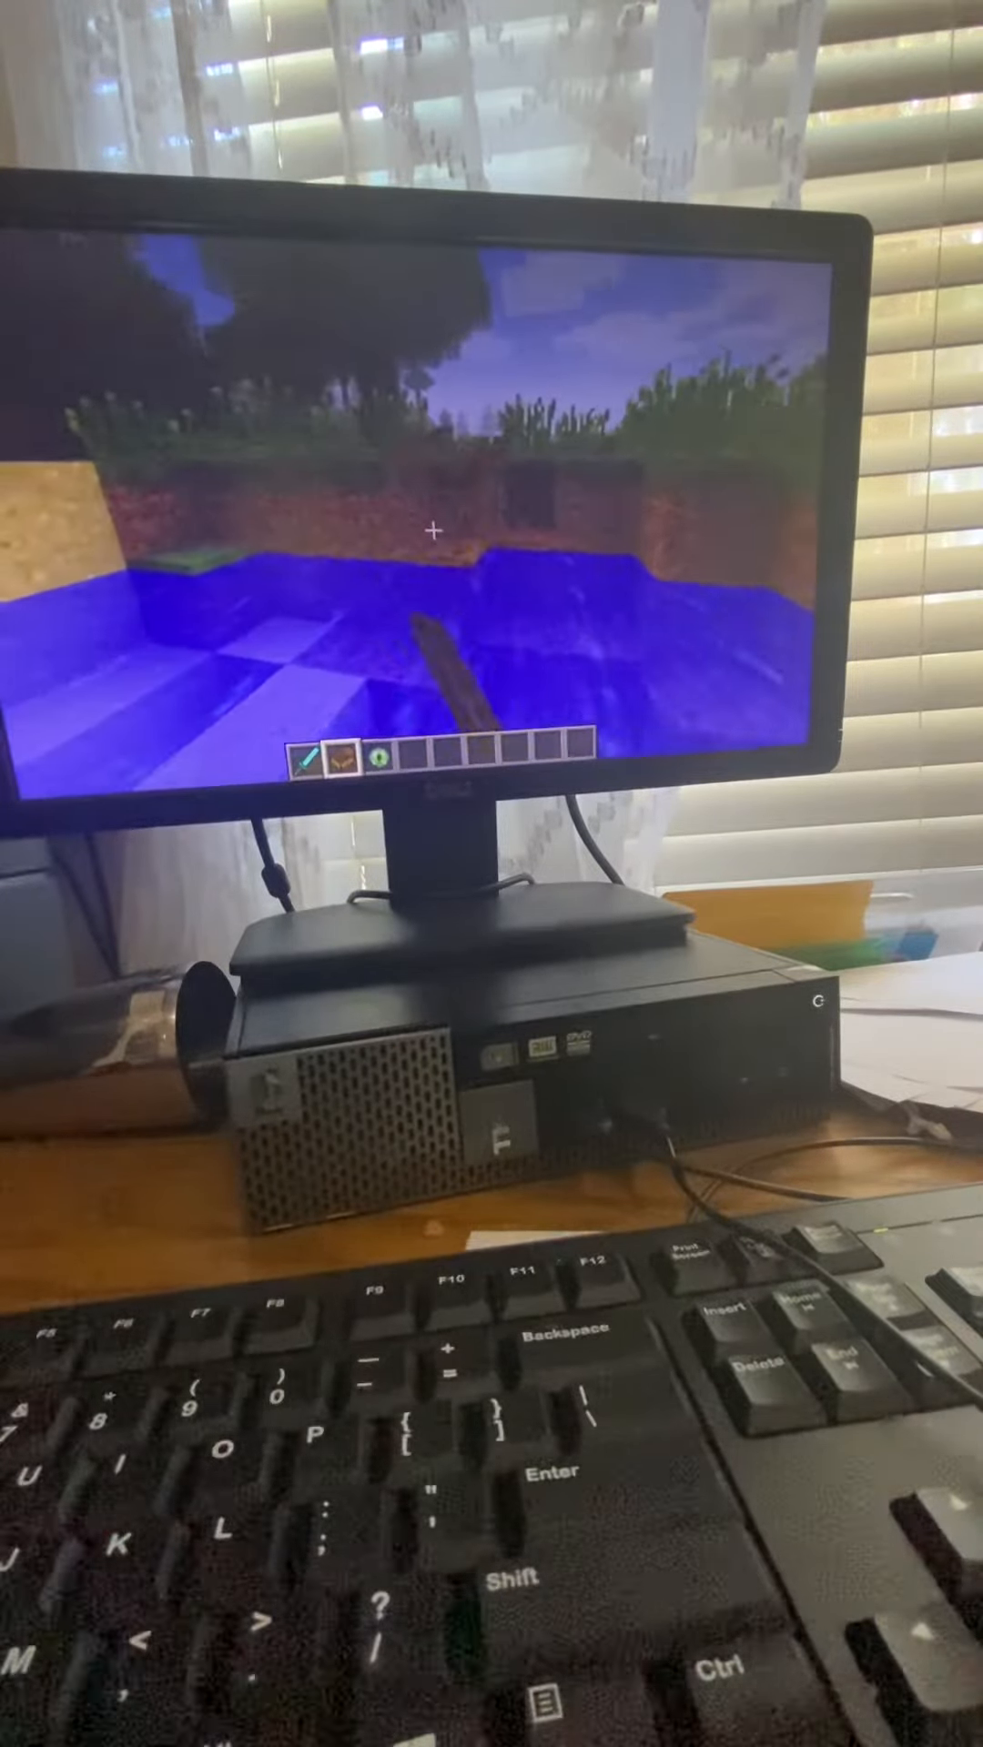
# Quit the game, relaunch it, check the Singleplayer worlds list and back out.
pyautogui.press('Escape')
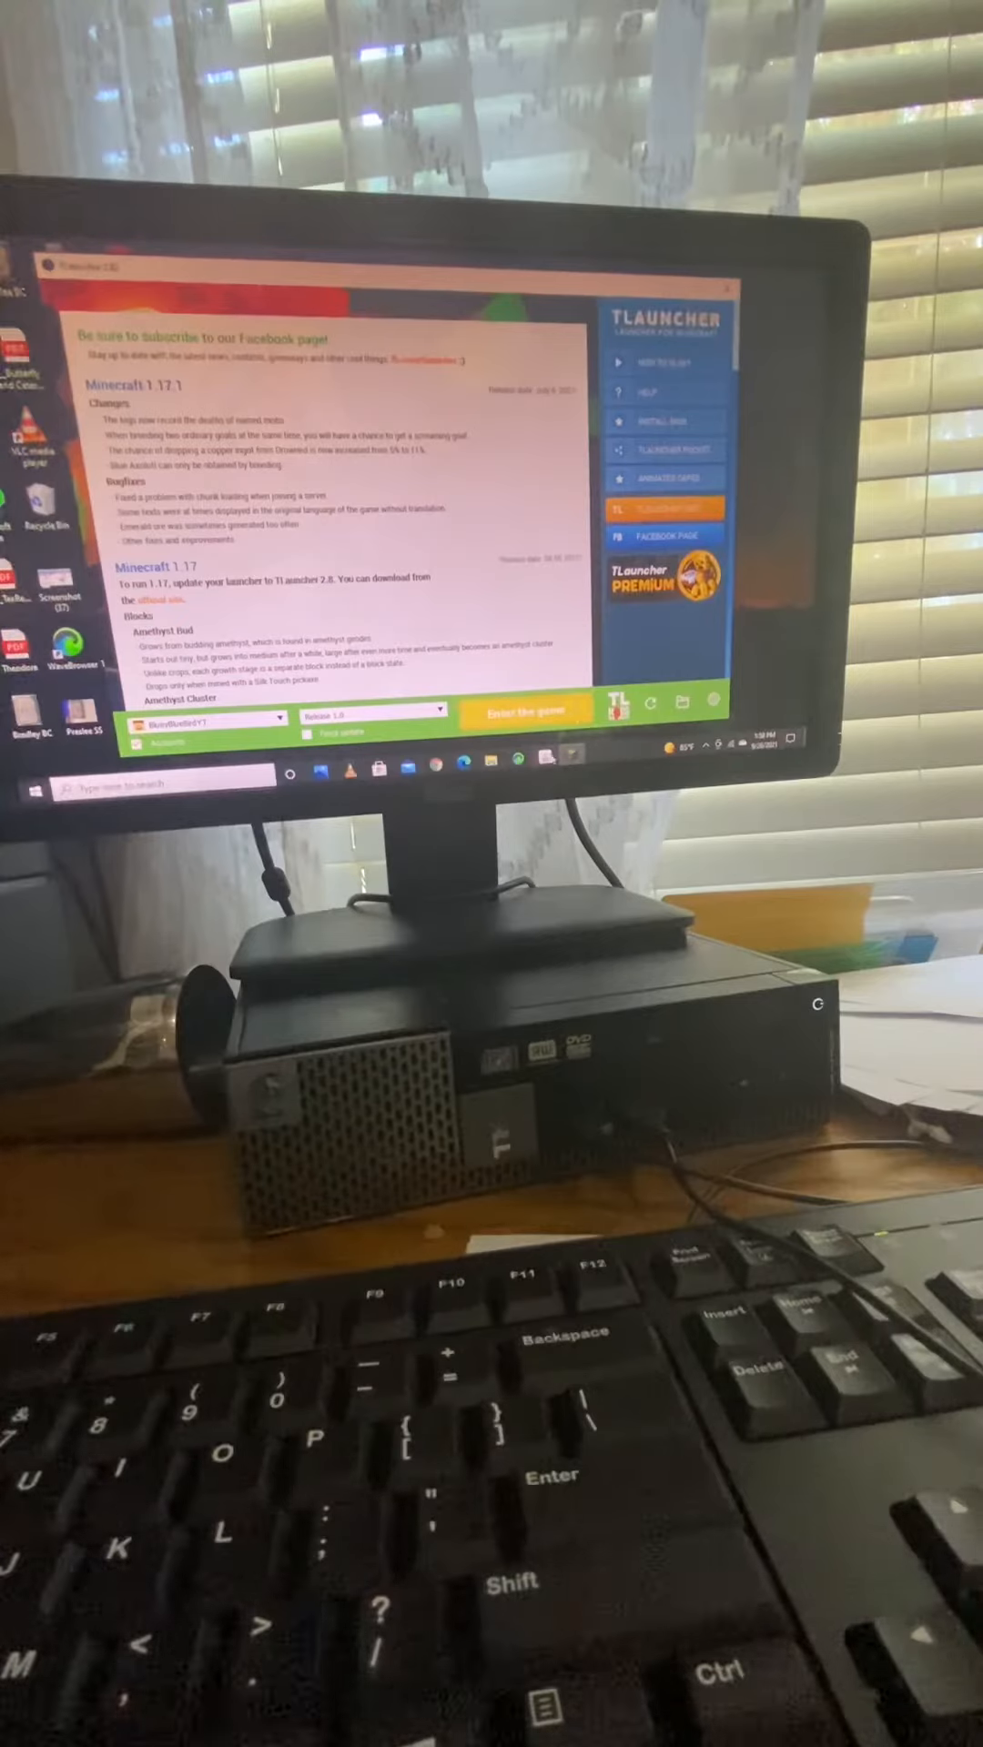
pyautogui.click(526, 709)
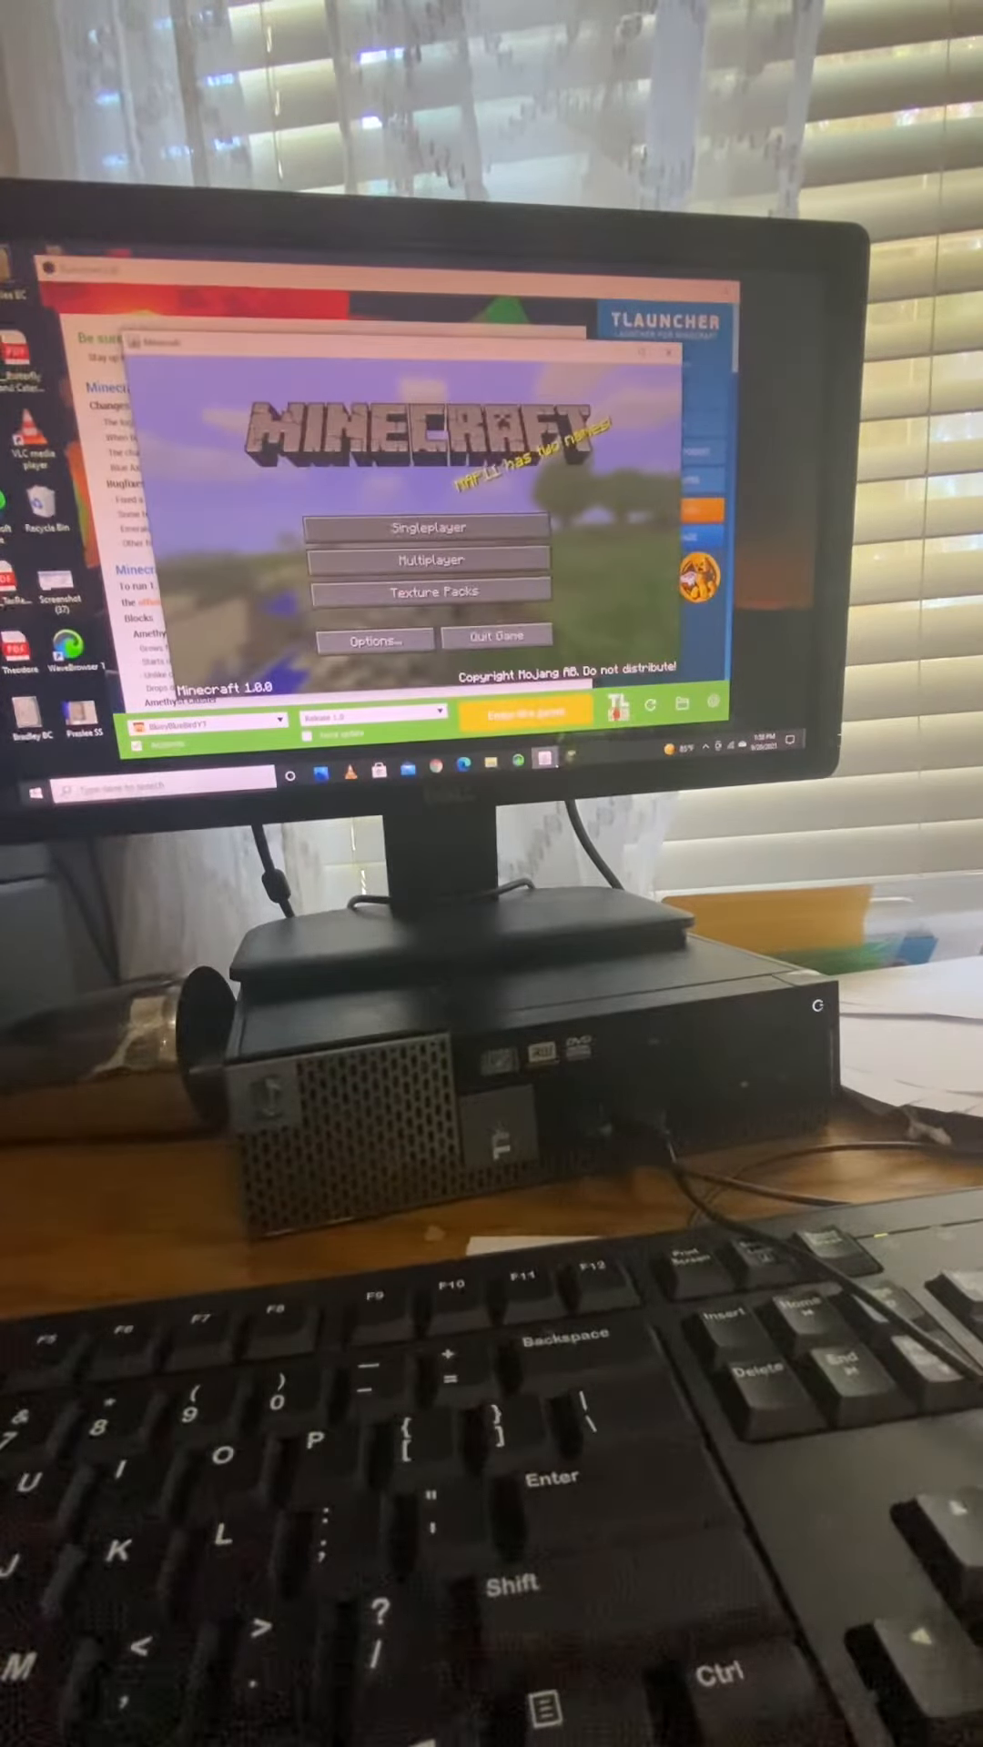
pyautogui.click(425, 527)
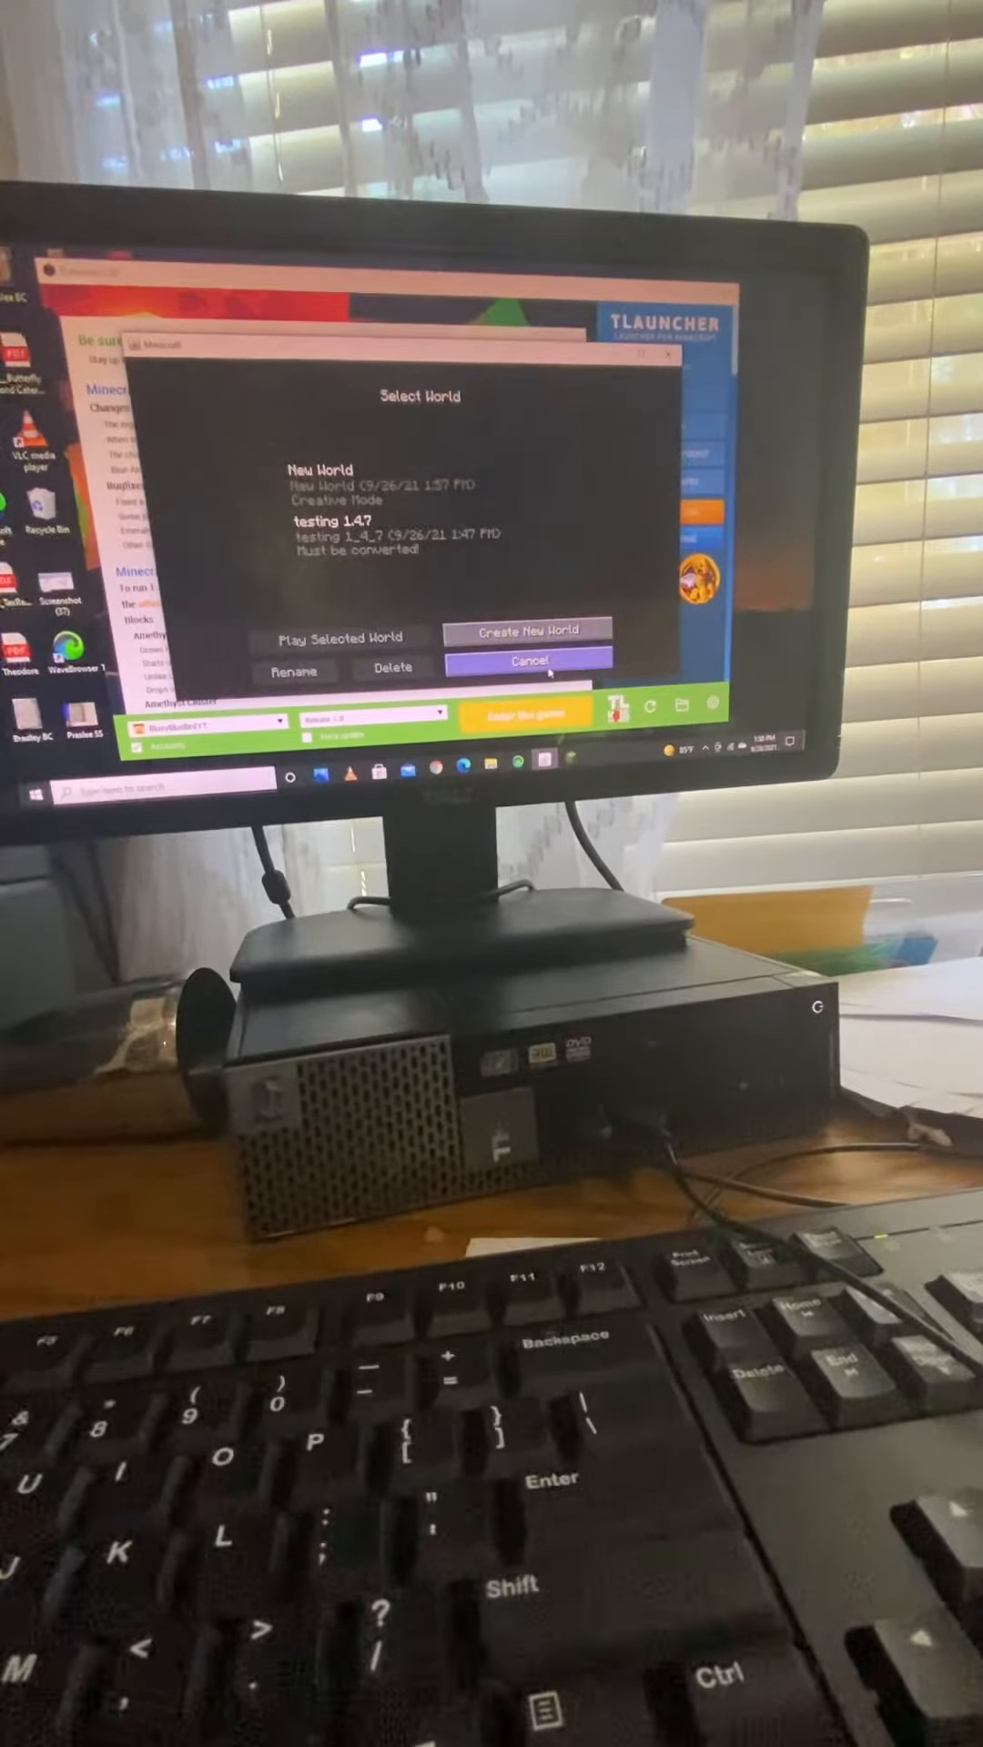
pyautogui.click(526, 658)
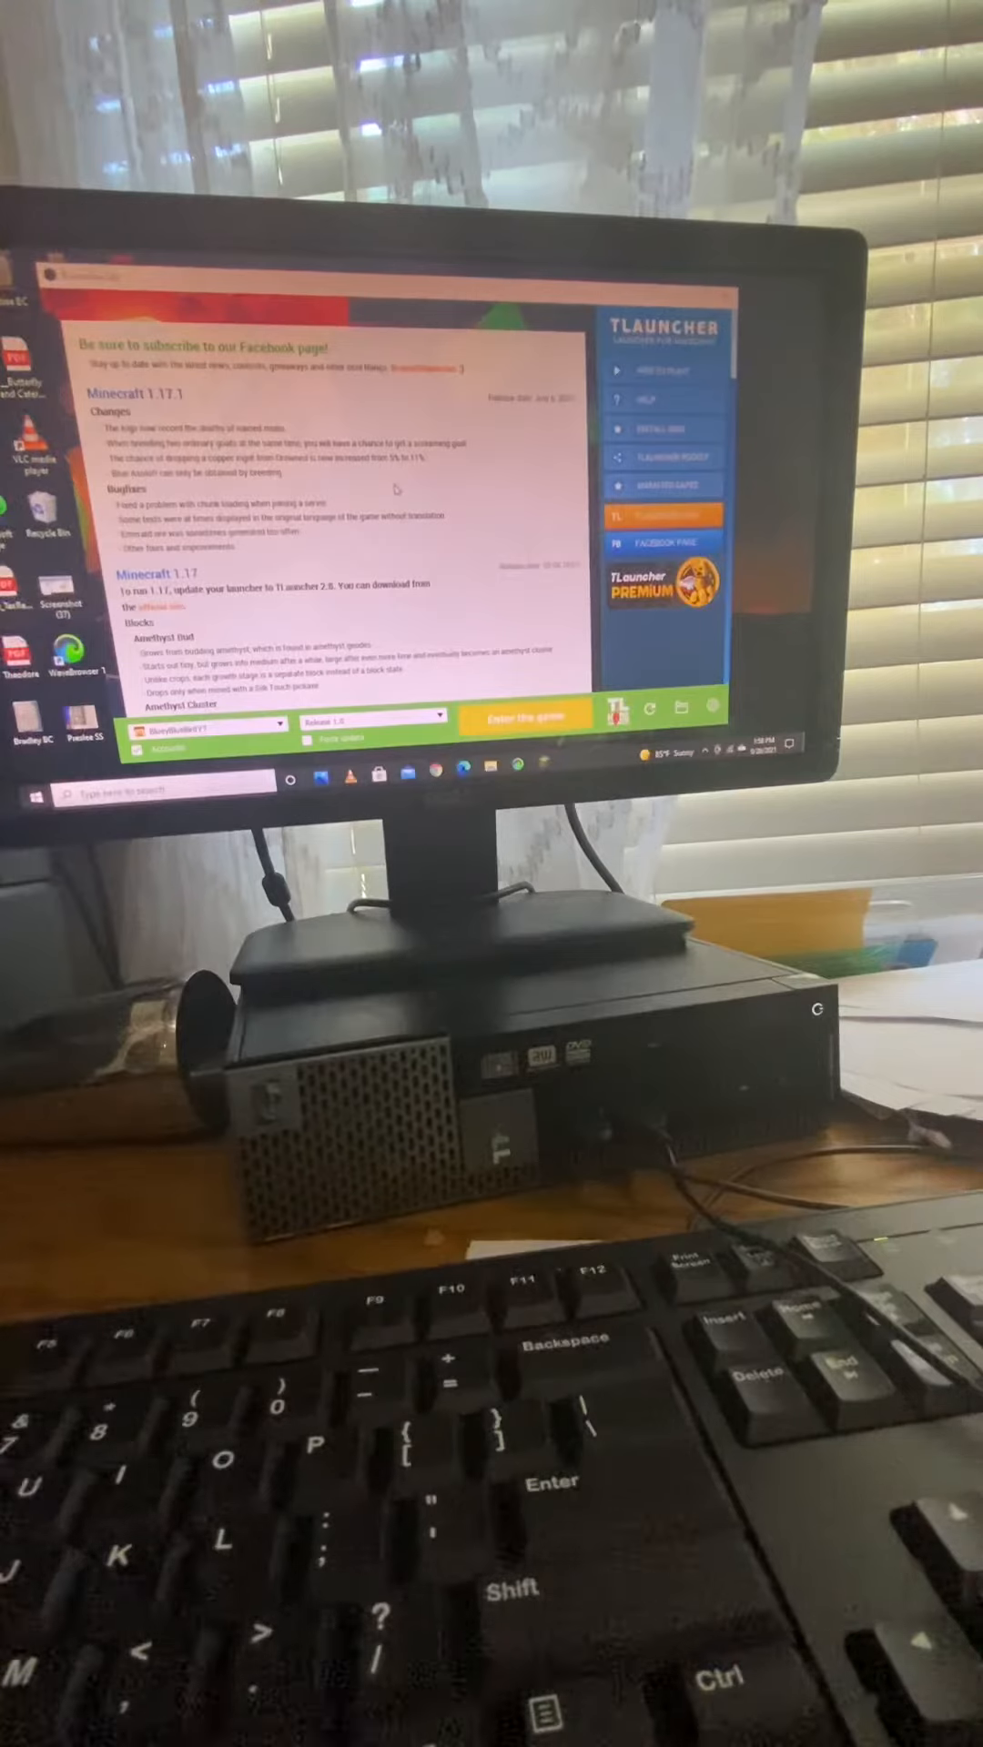
# Scroll down the TLauncher update news, then bring up Chrome from the taskbar.
pyautogui.scroll(-3)
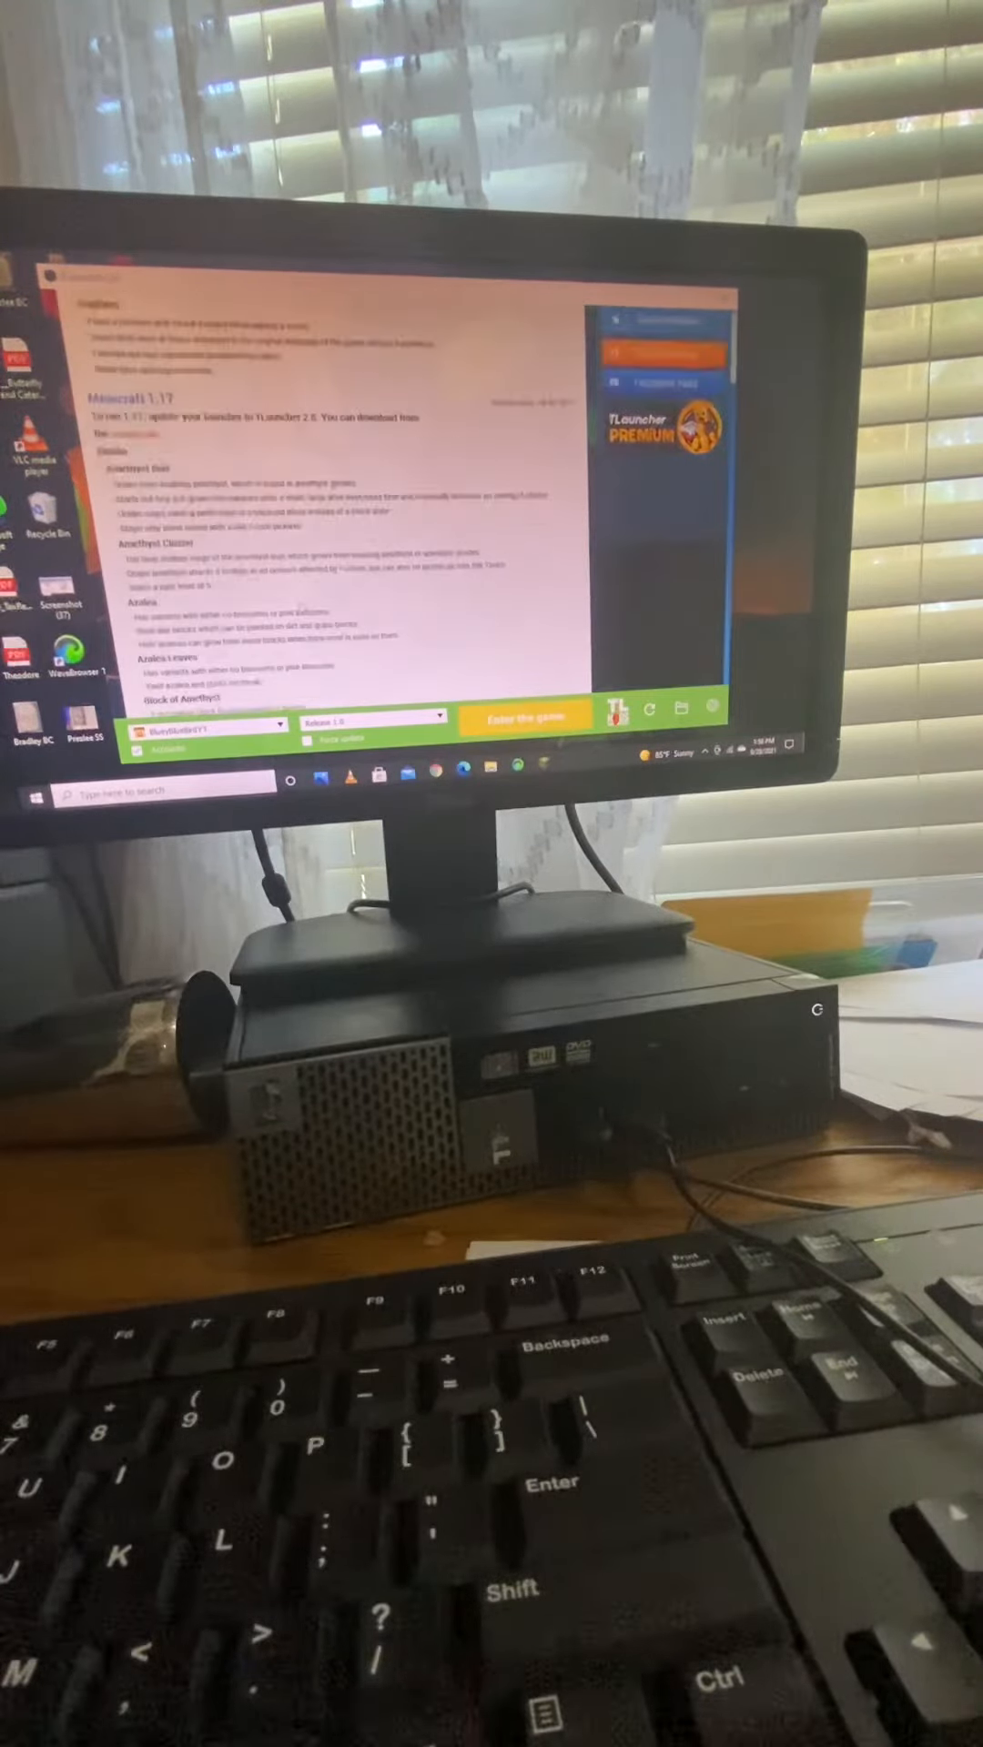
pyautogui.click(367, 715)
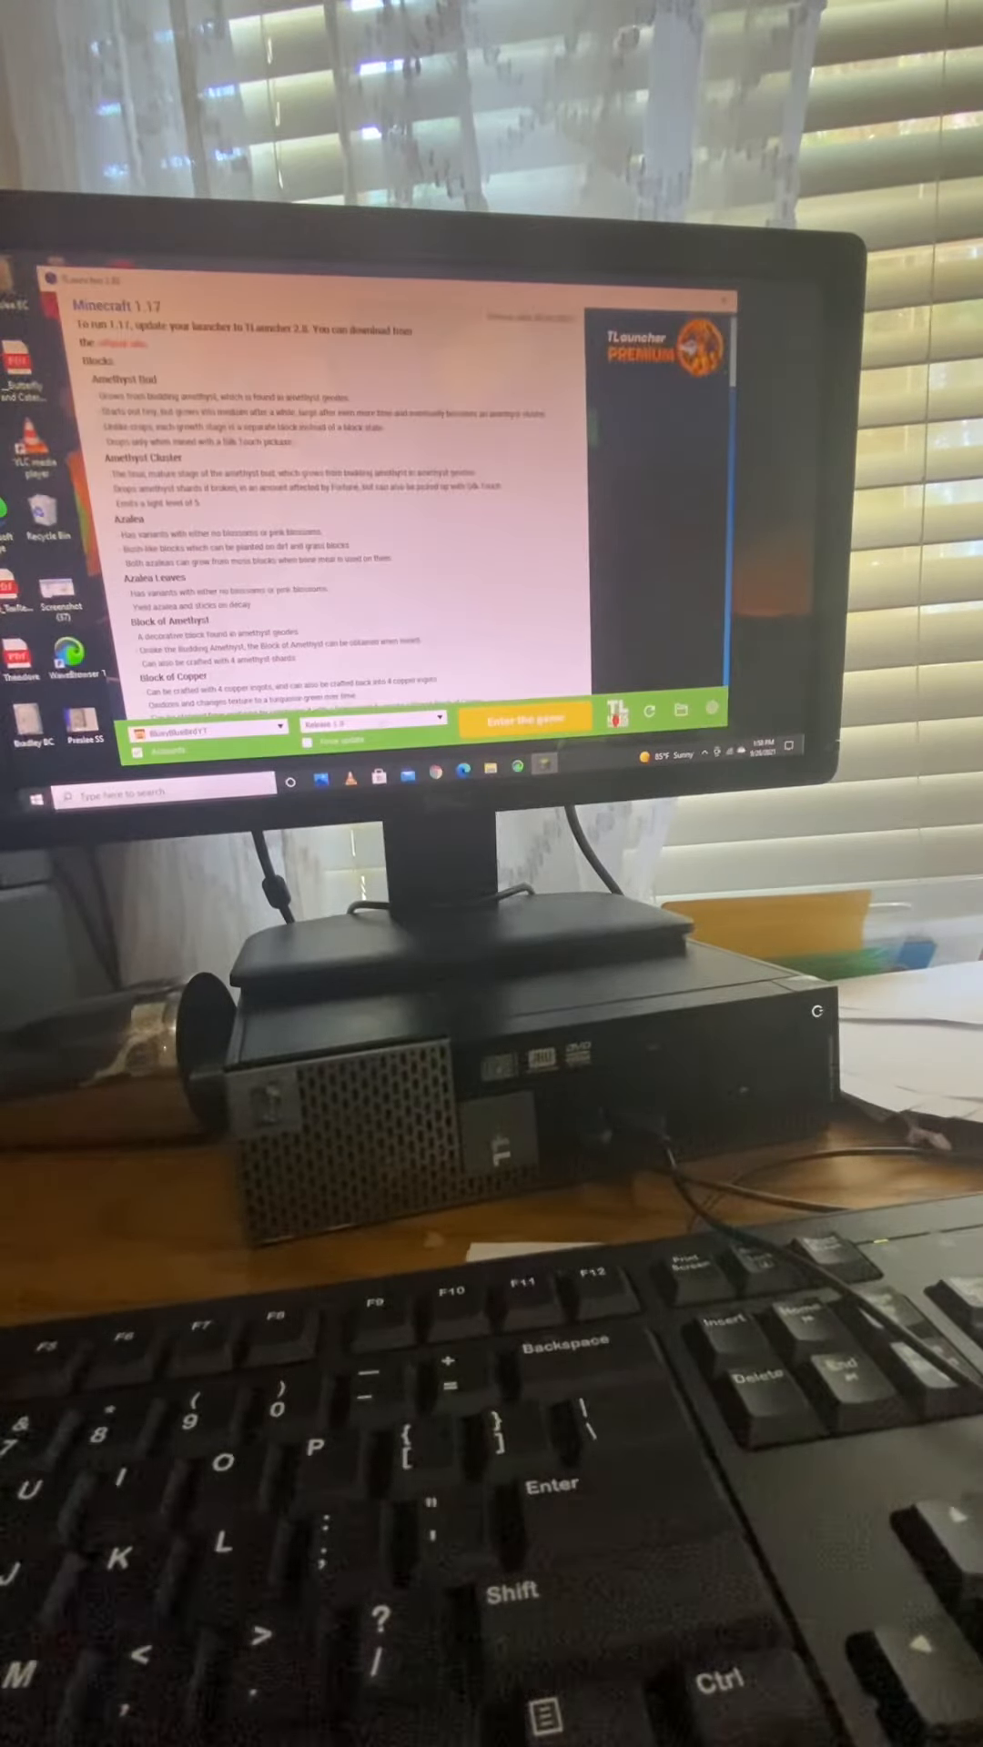
pyautogui.click(373, 717)
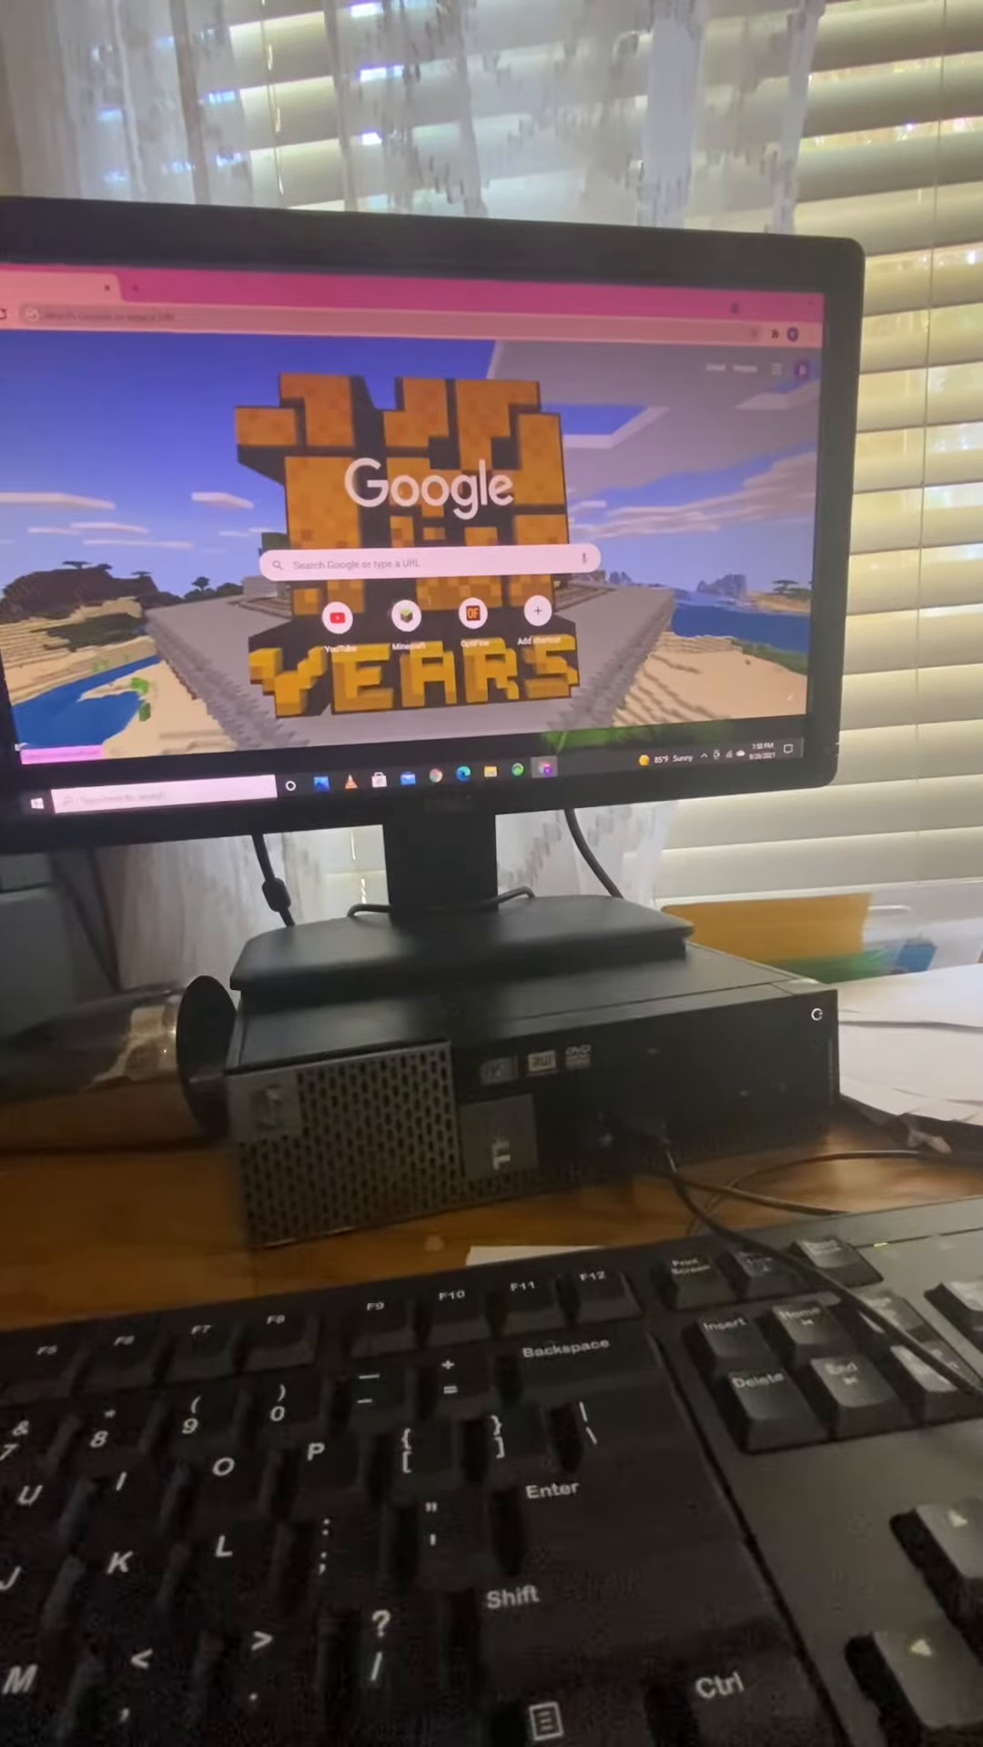
# Close the Chrome window to return to TLauncher's news page.
pyautogui.click(435, 560)
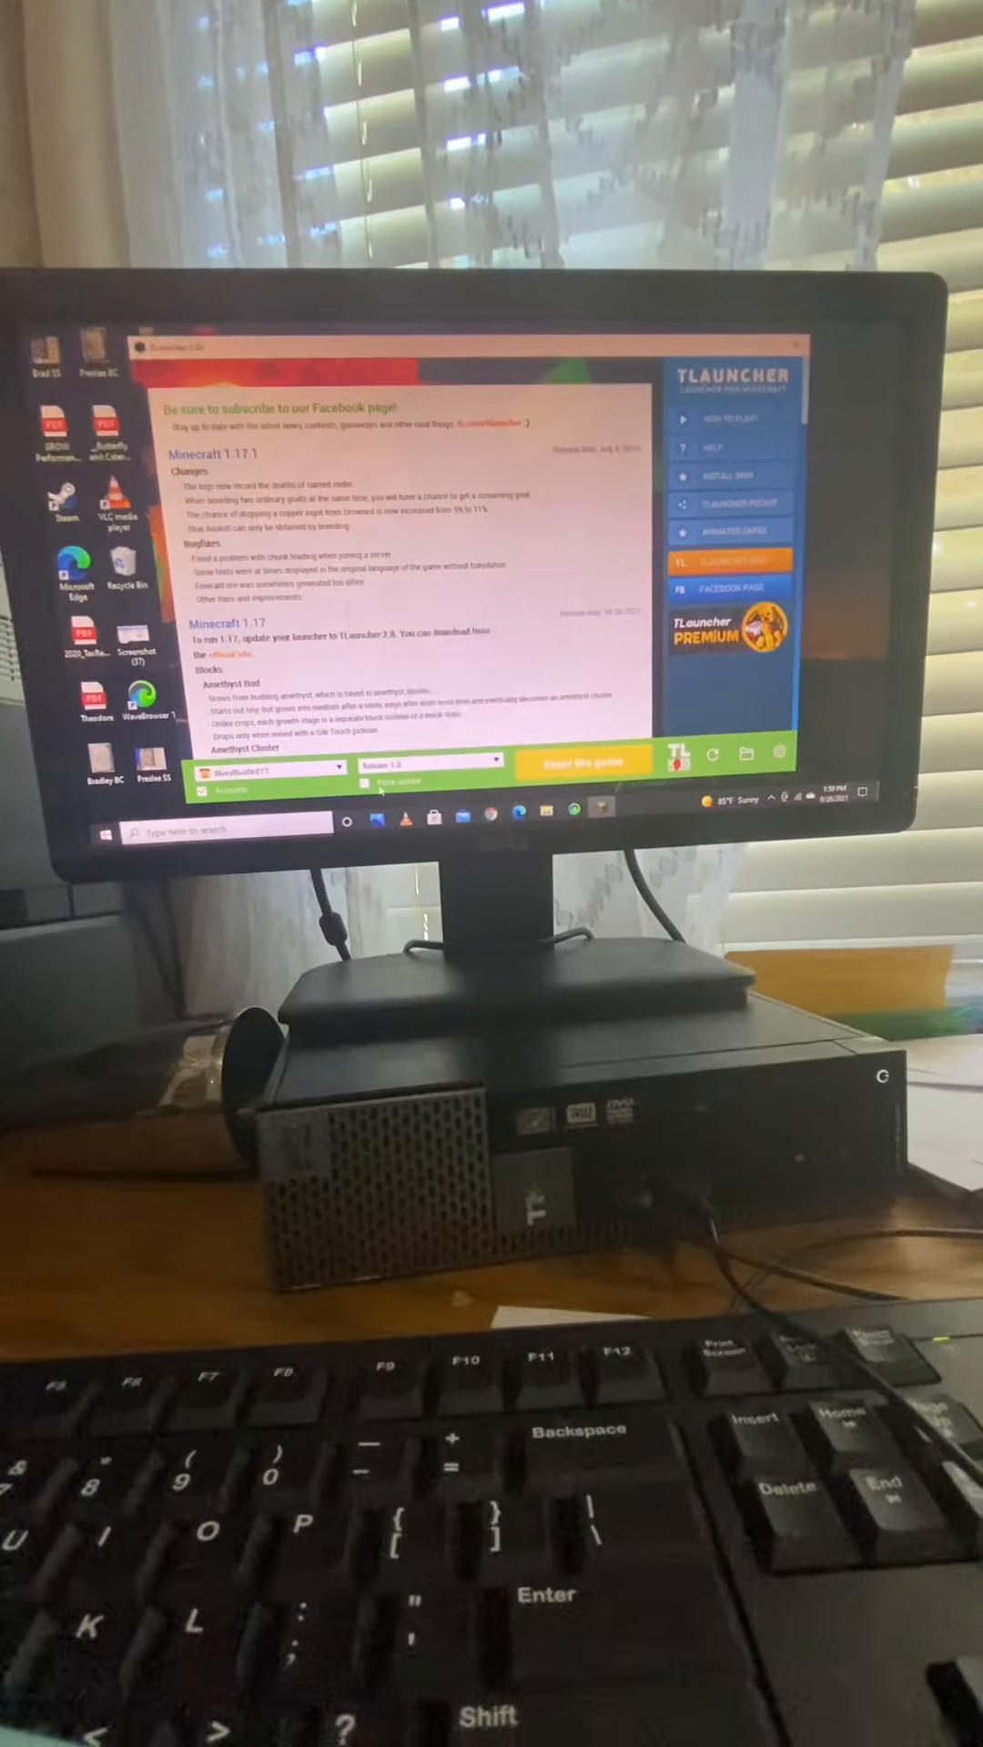
# Choose a release in the version dropdown and show the Mod-packs catalog.
pyautogui.click(431, 768)
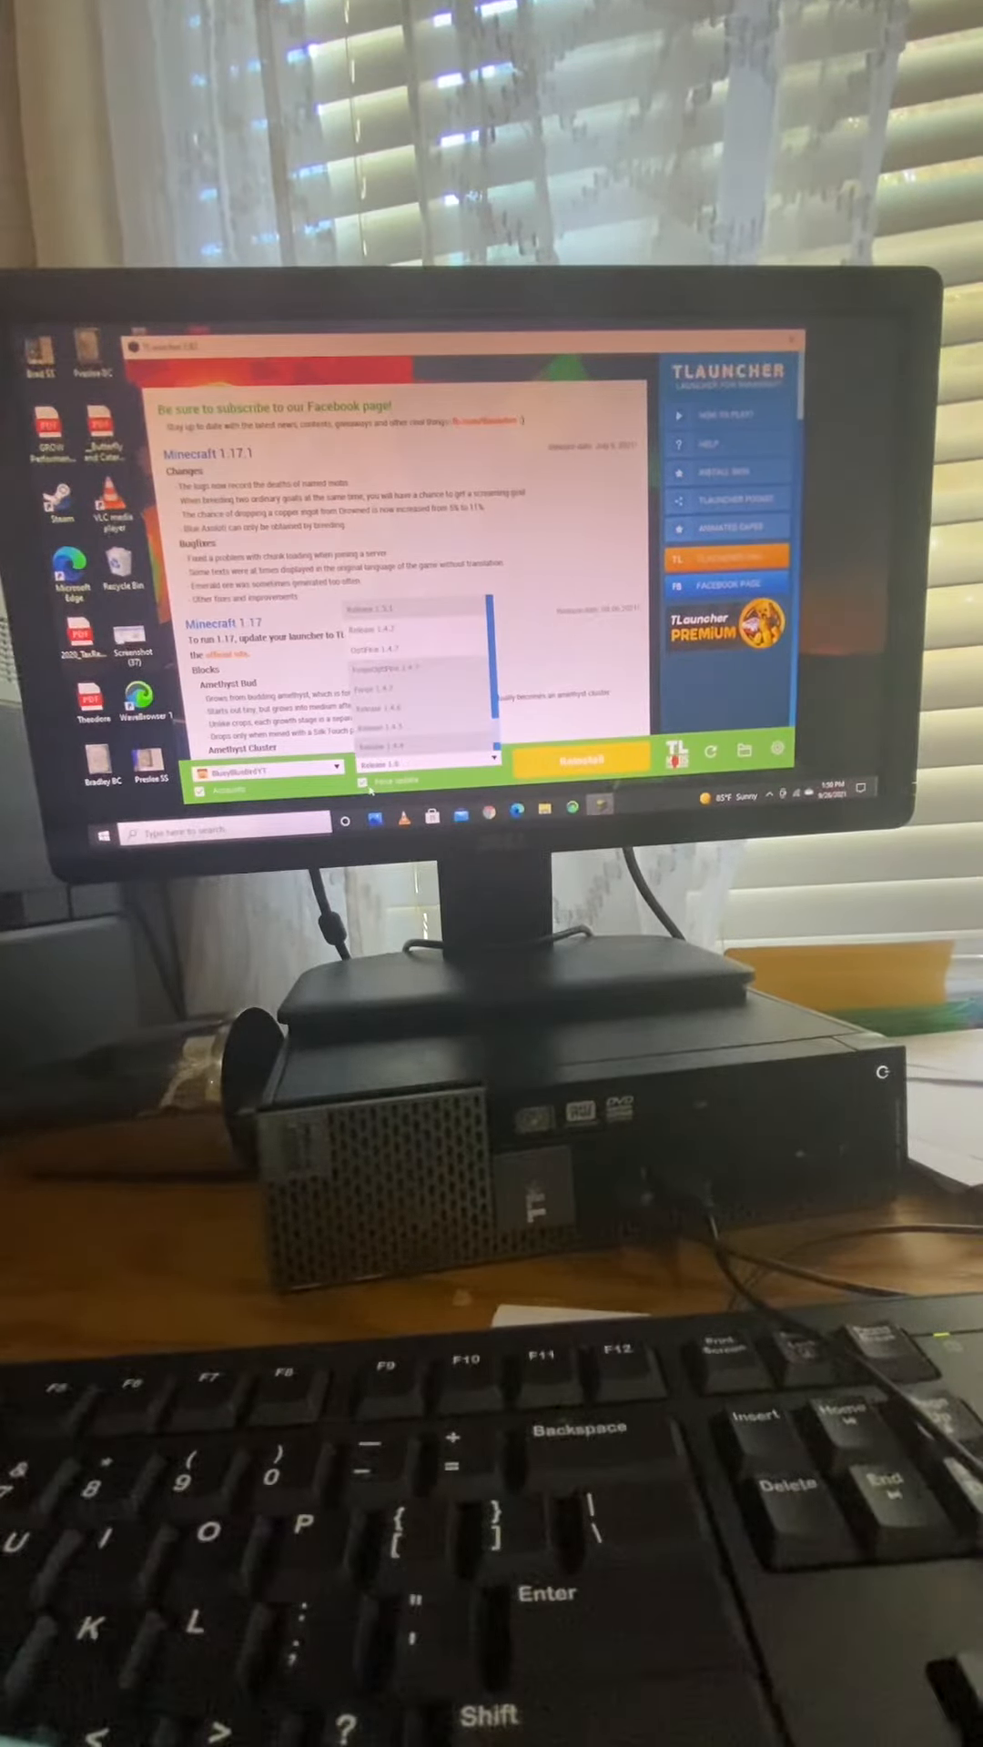
pyautogui.click(424, 766)
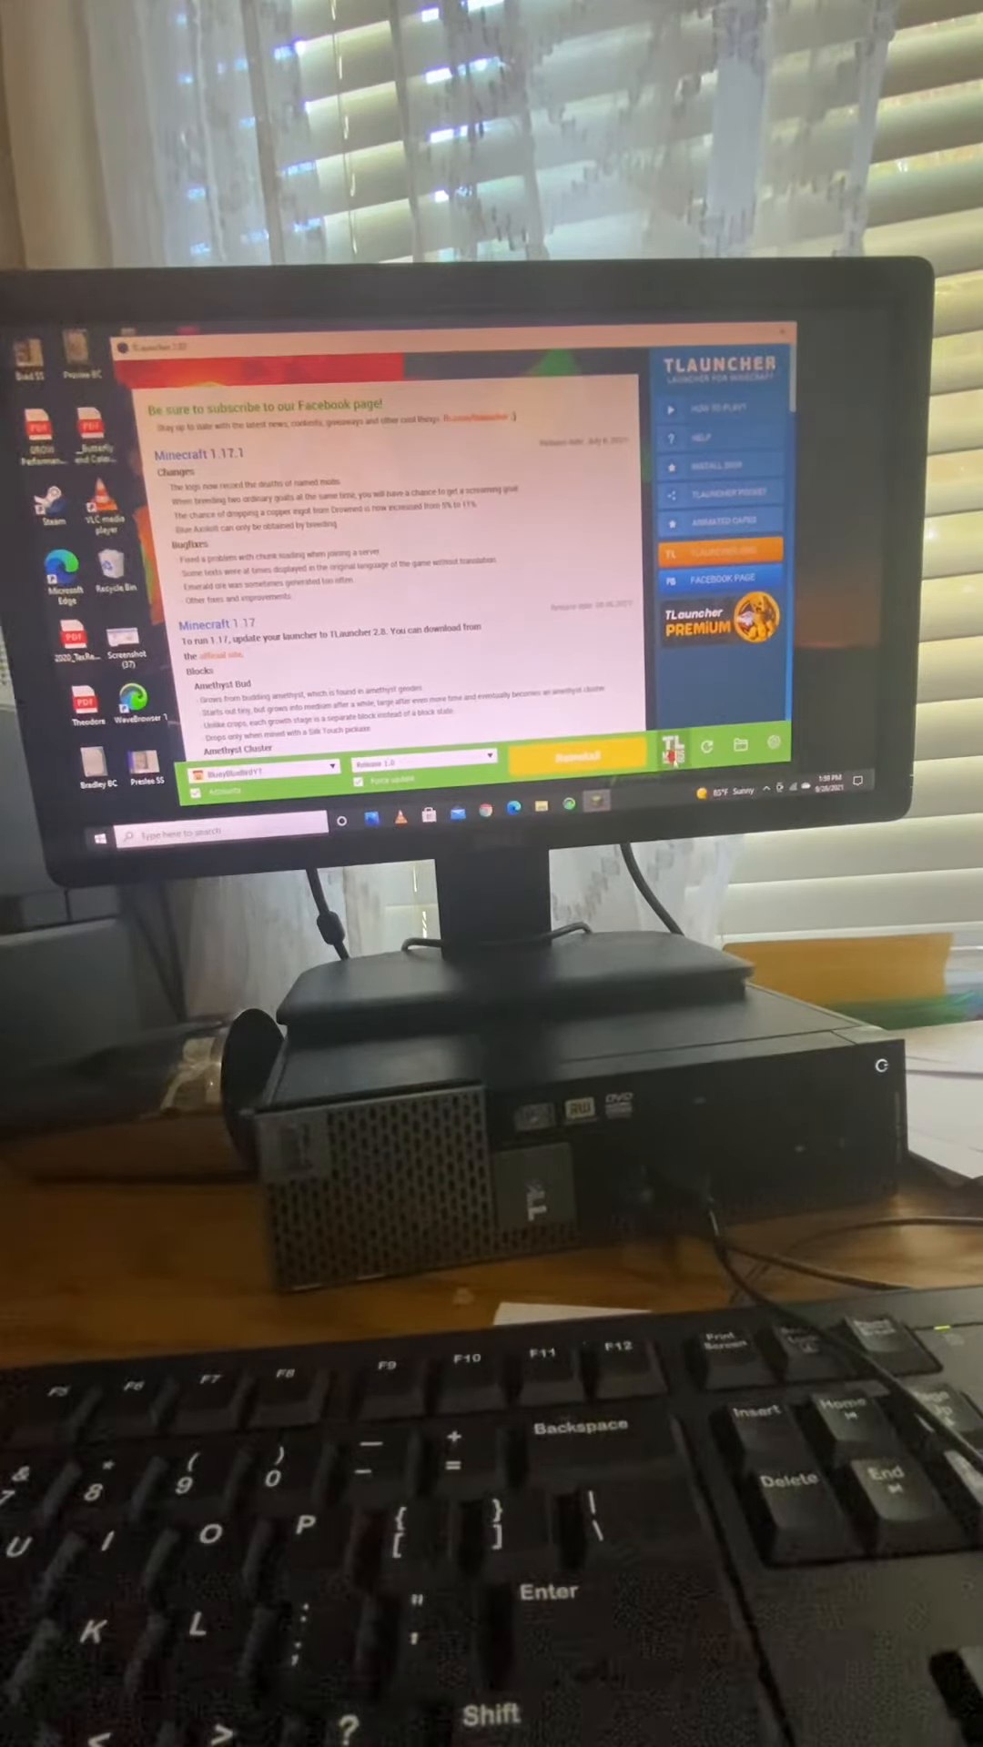
pyautogui.click(487, 766)
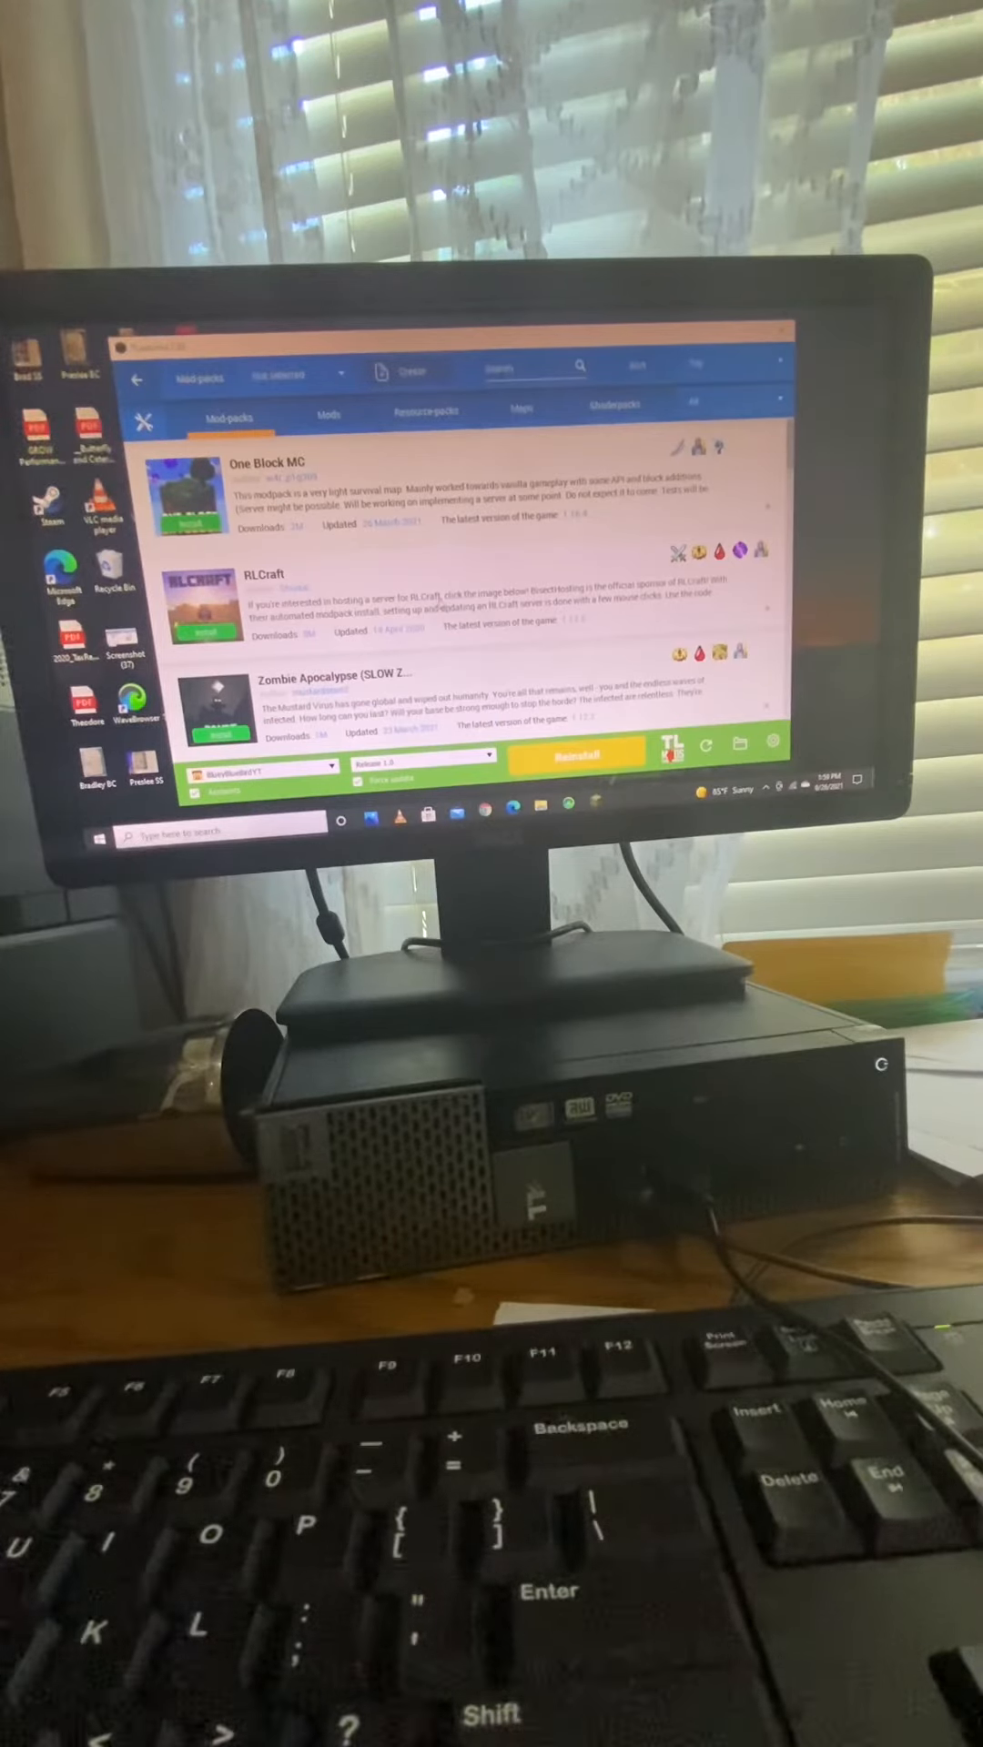
# Scroll the modpack catalog down to Forever Stranded and go to its page.
pyautogui.scroll(-3)
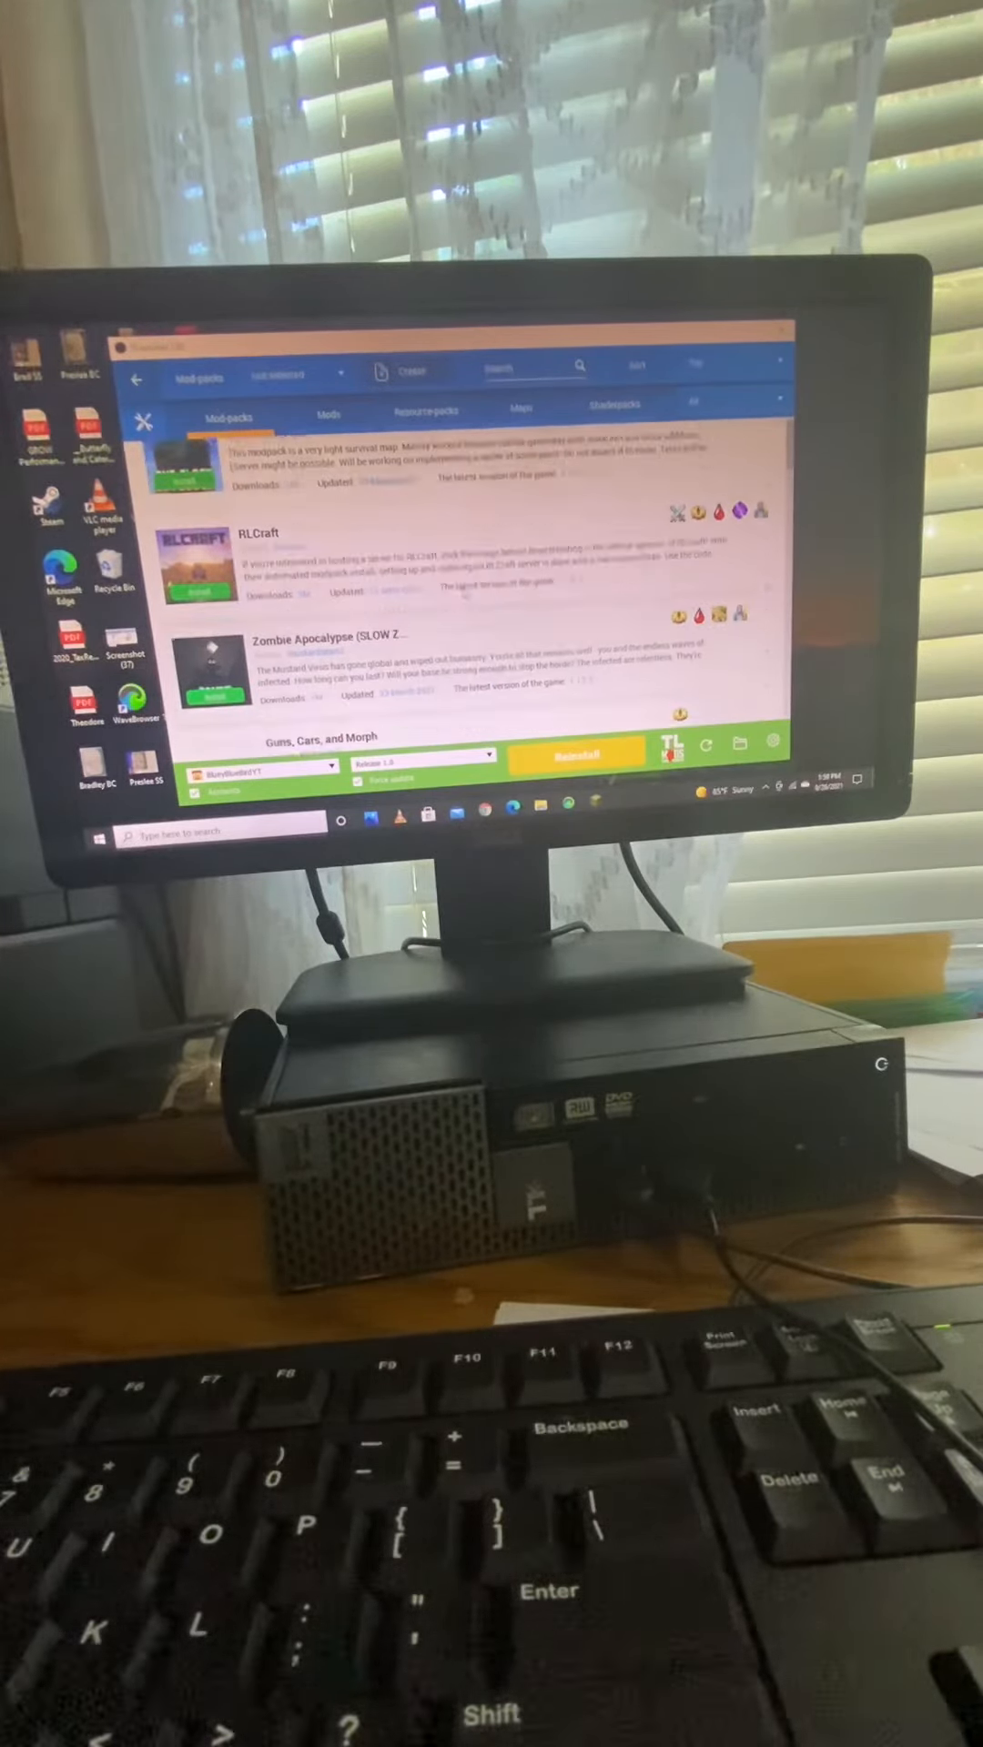
pyautogui.scroll(-3)
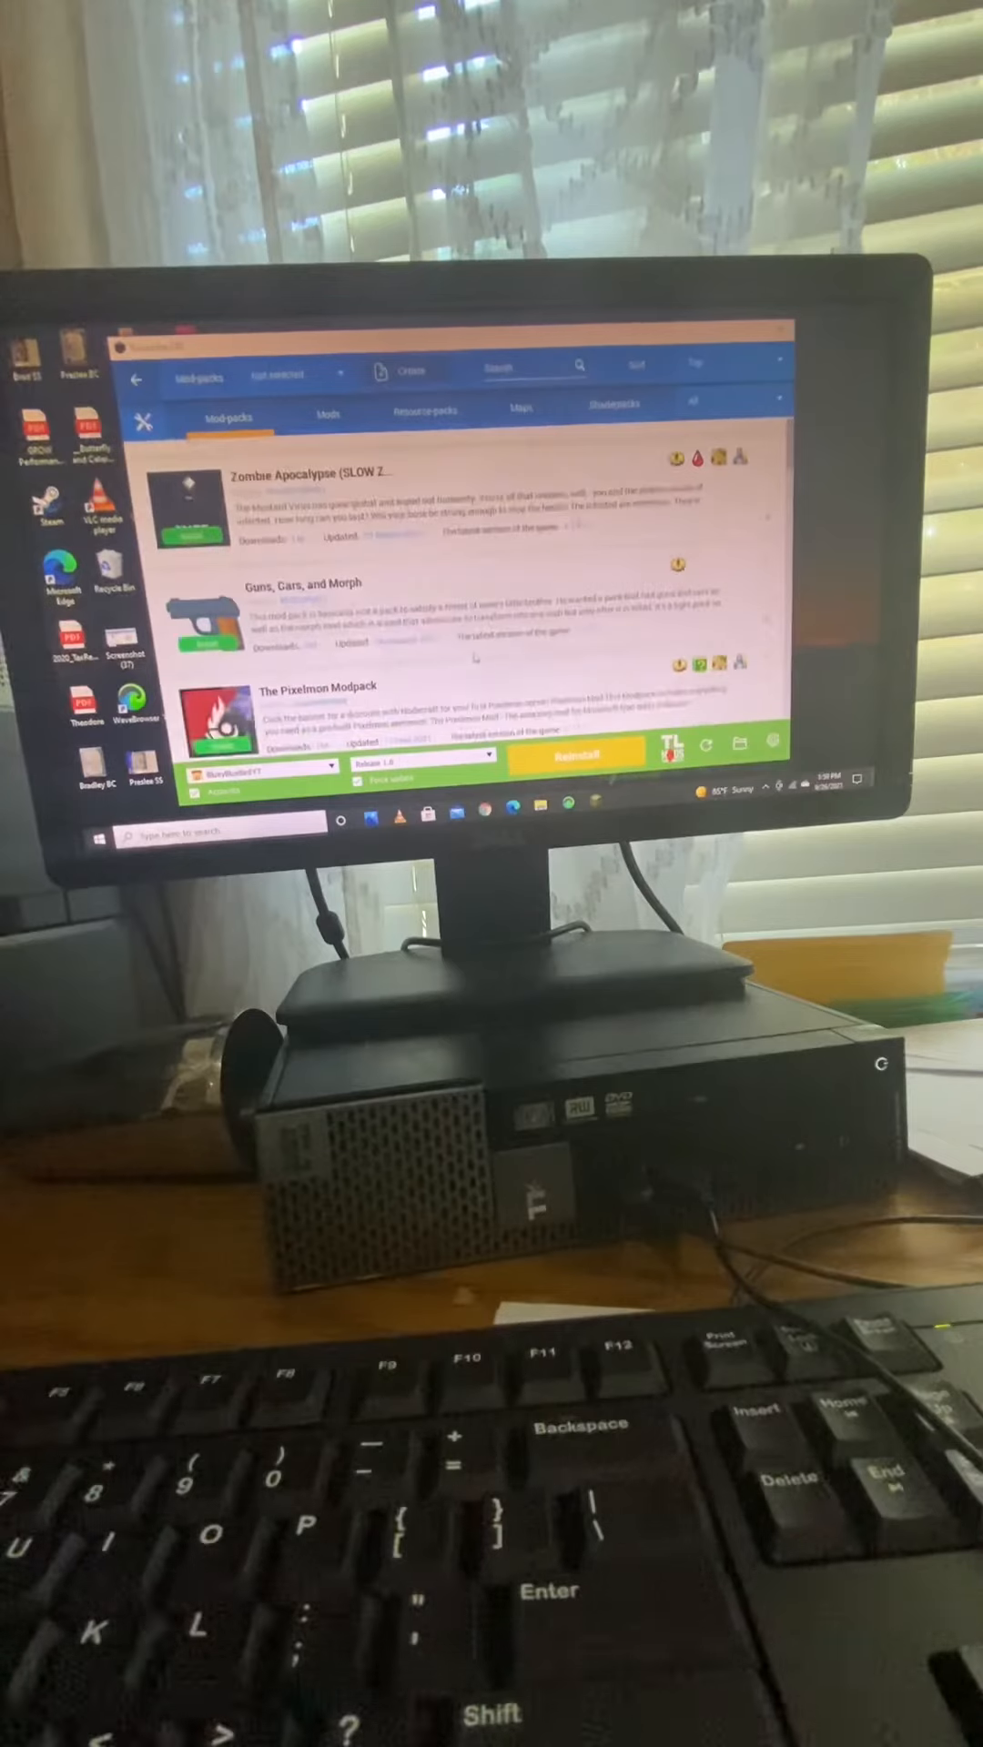
pyautogui.scroll(-3)
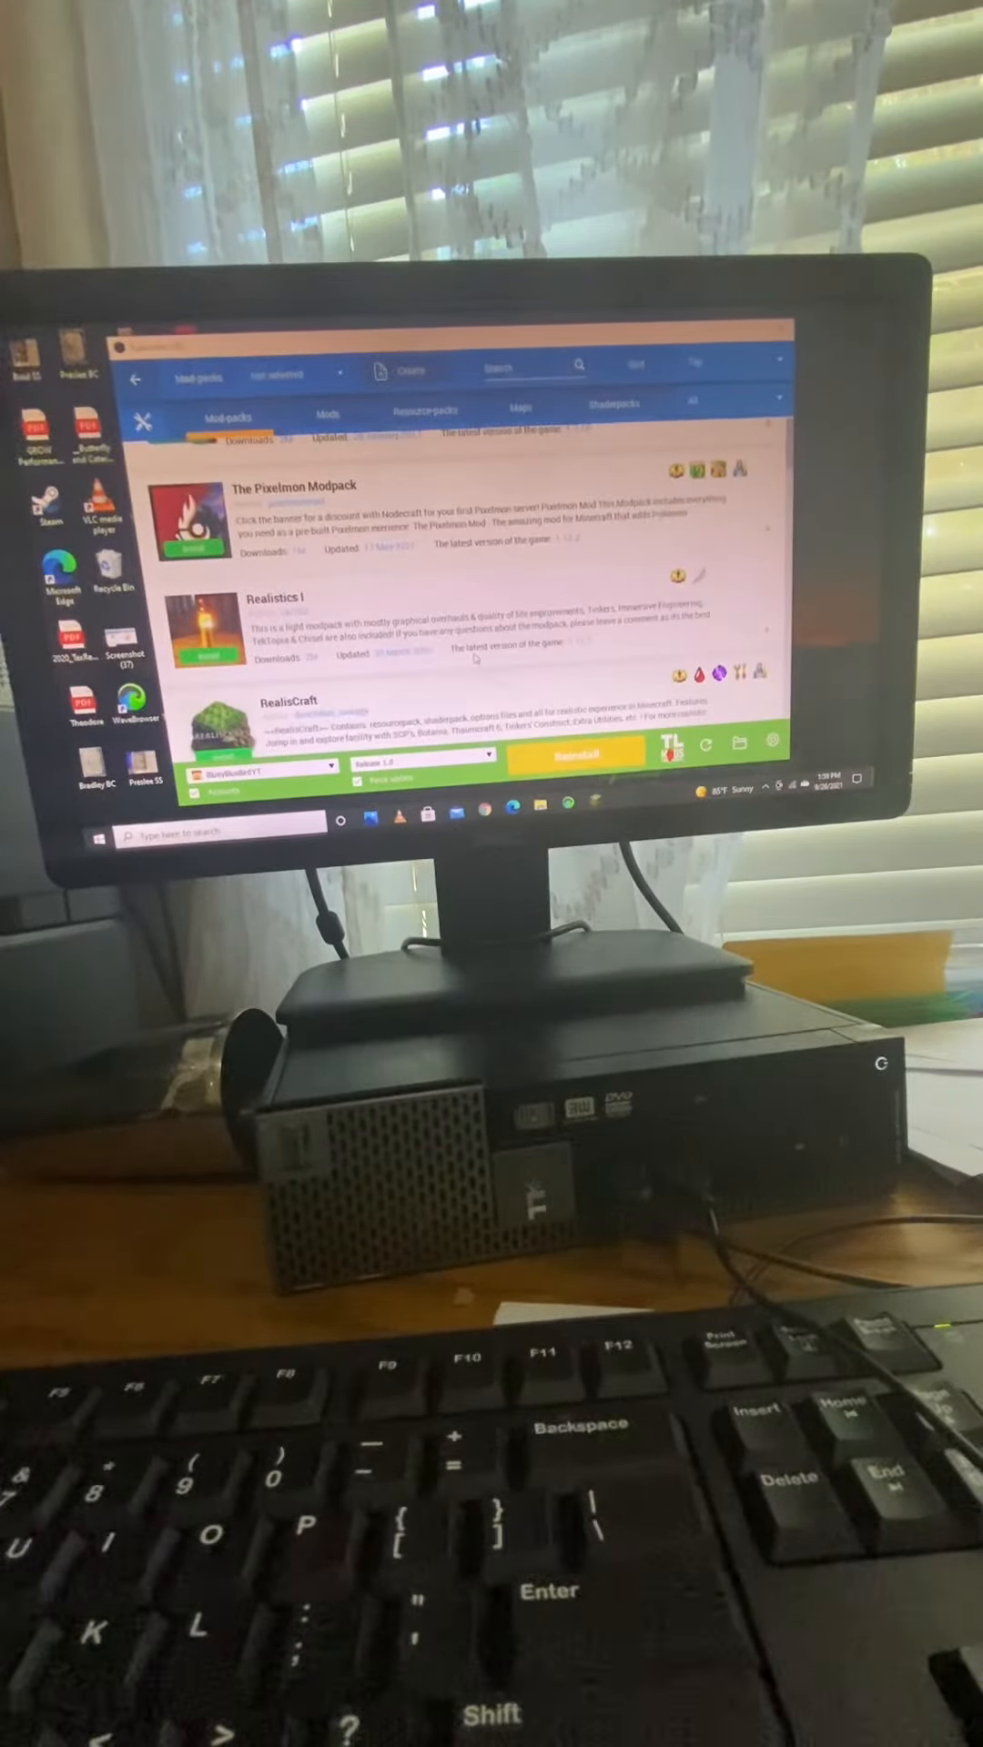
pyautogui.scroll(-3)
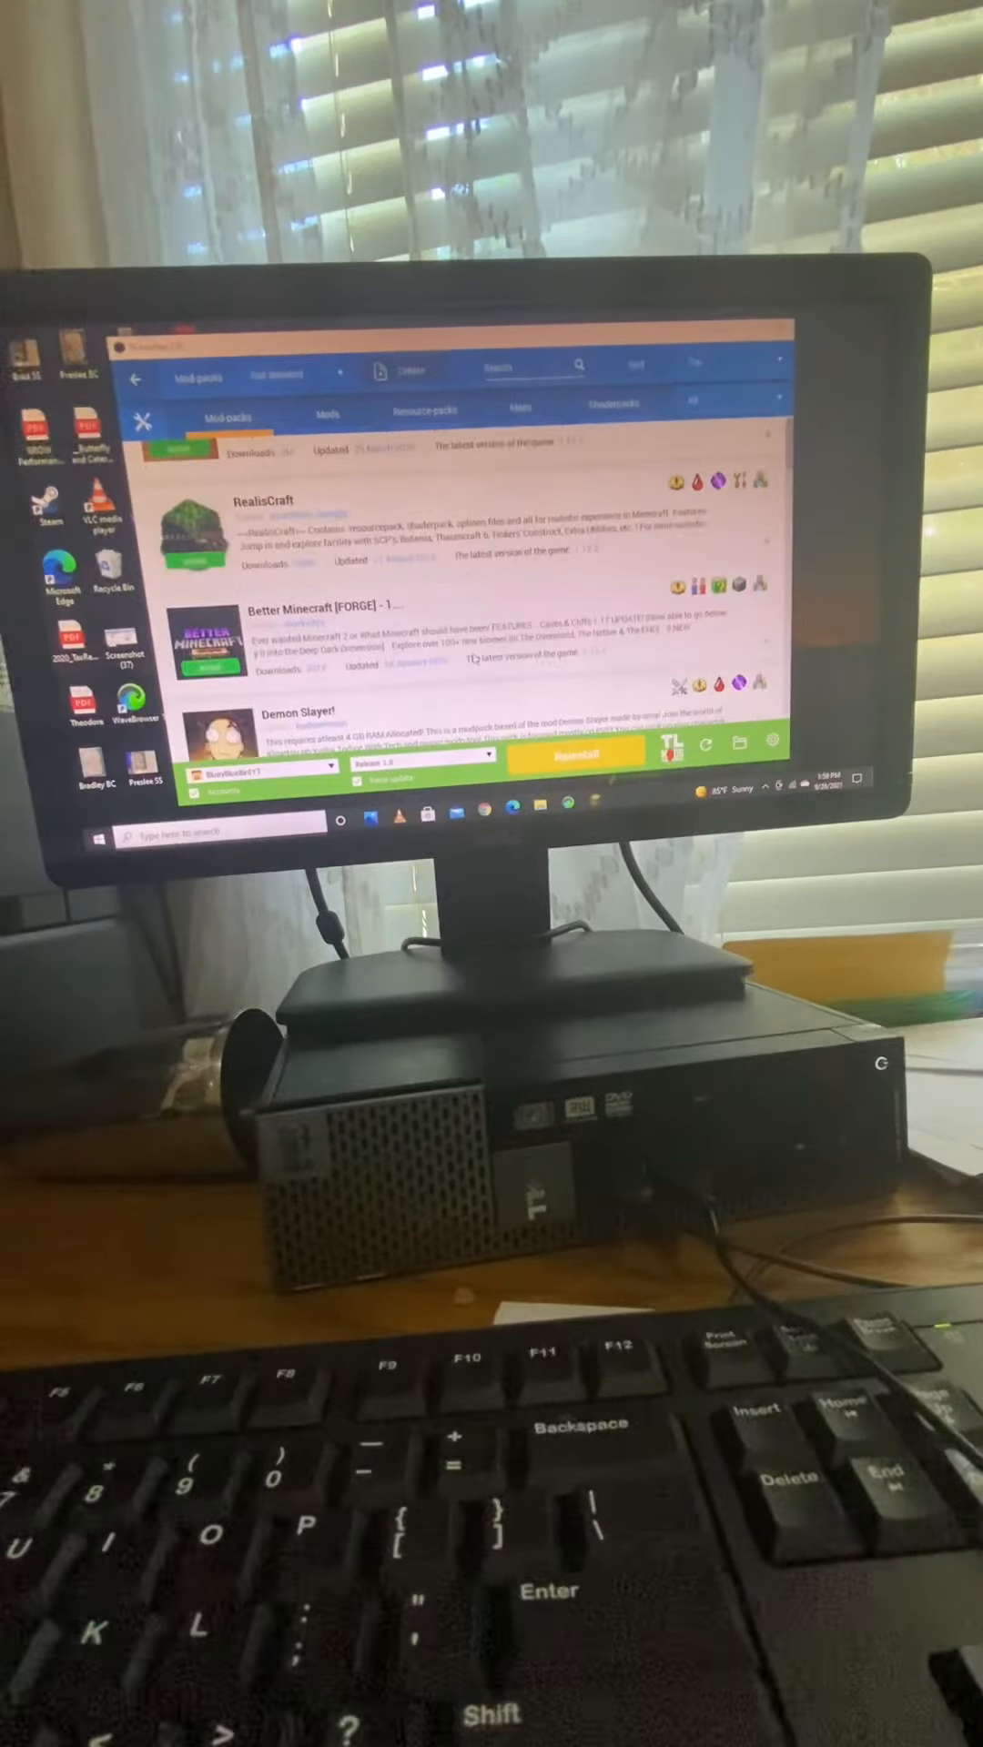
pyautogui.scroll(-3)
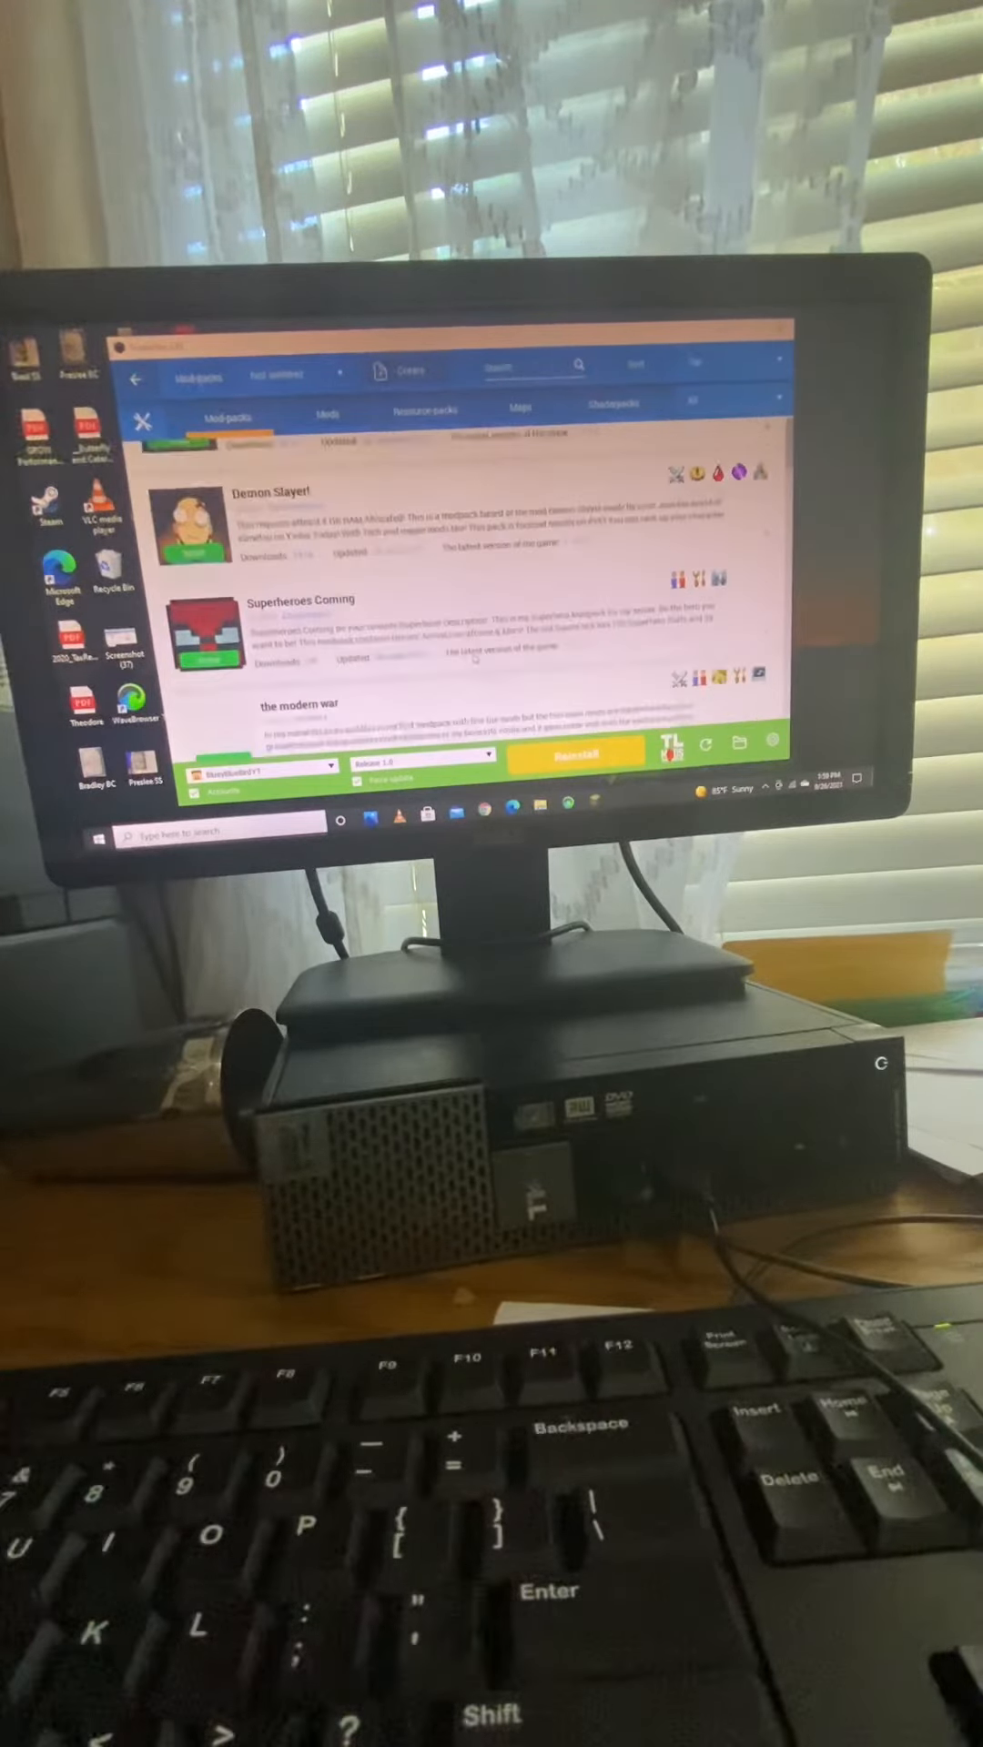
pyautogui.scroll(-3)
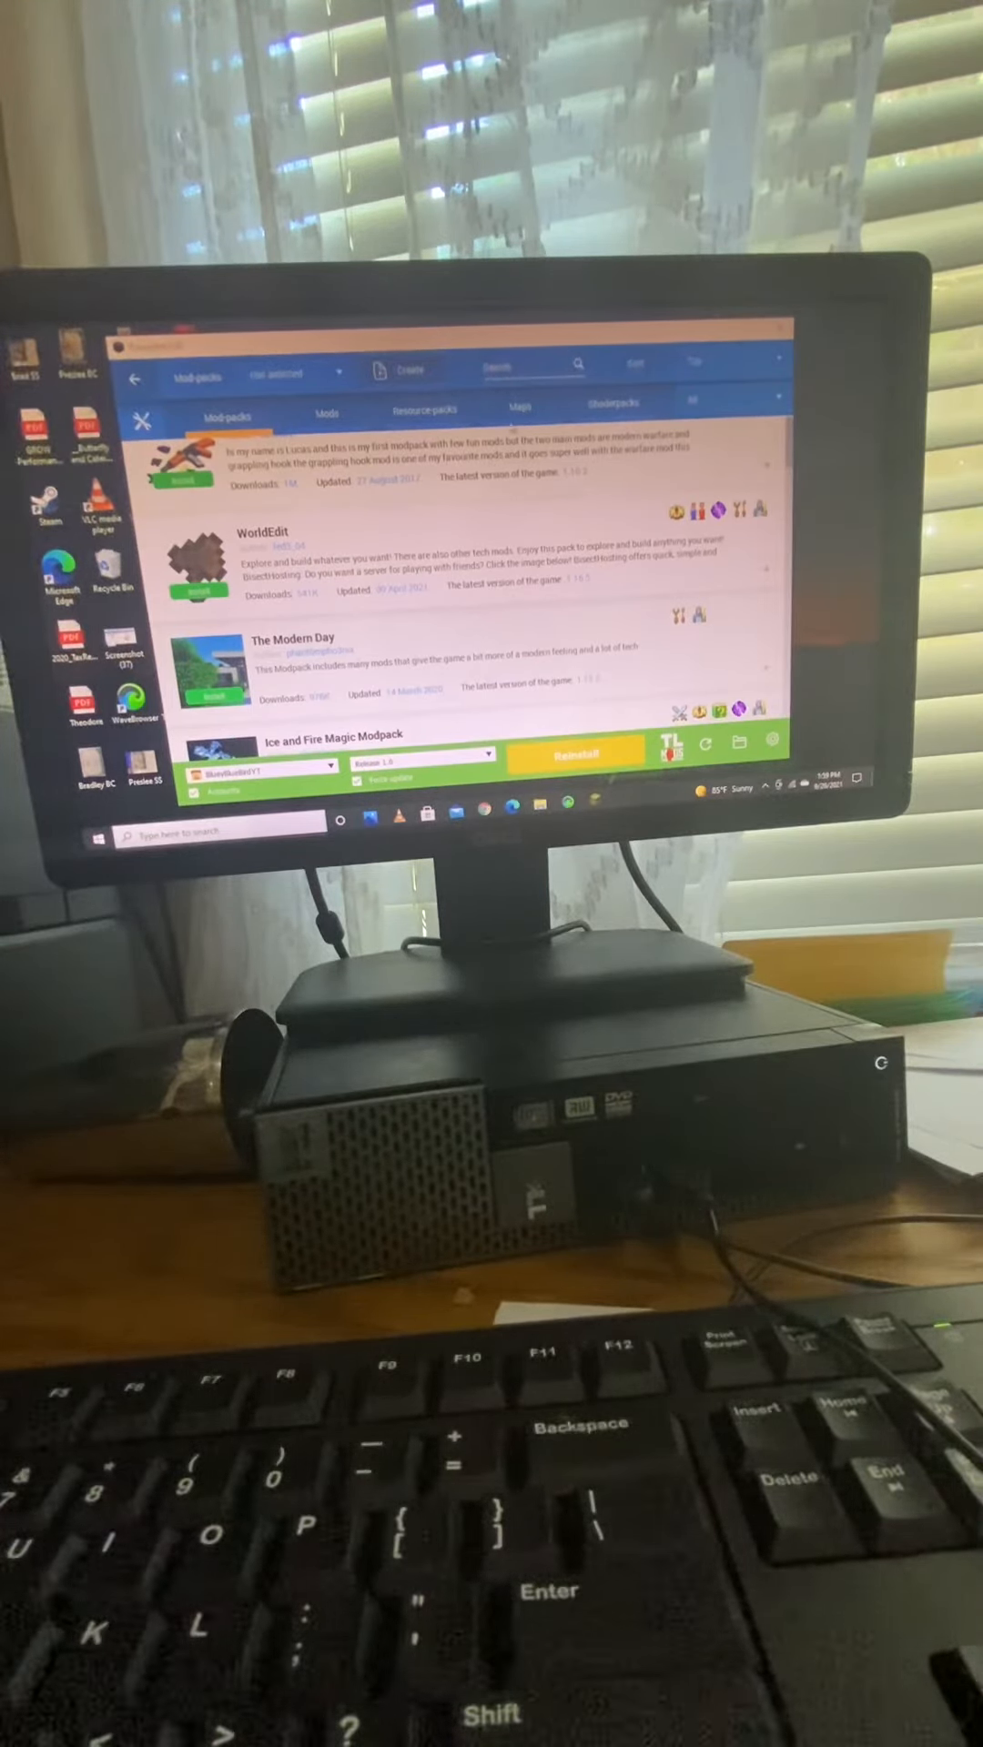
pyautogui.scroll(-3)
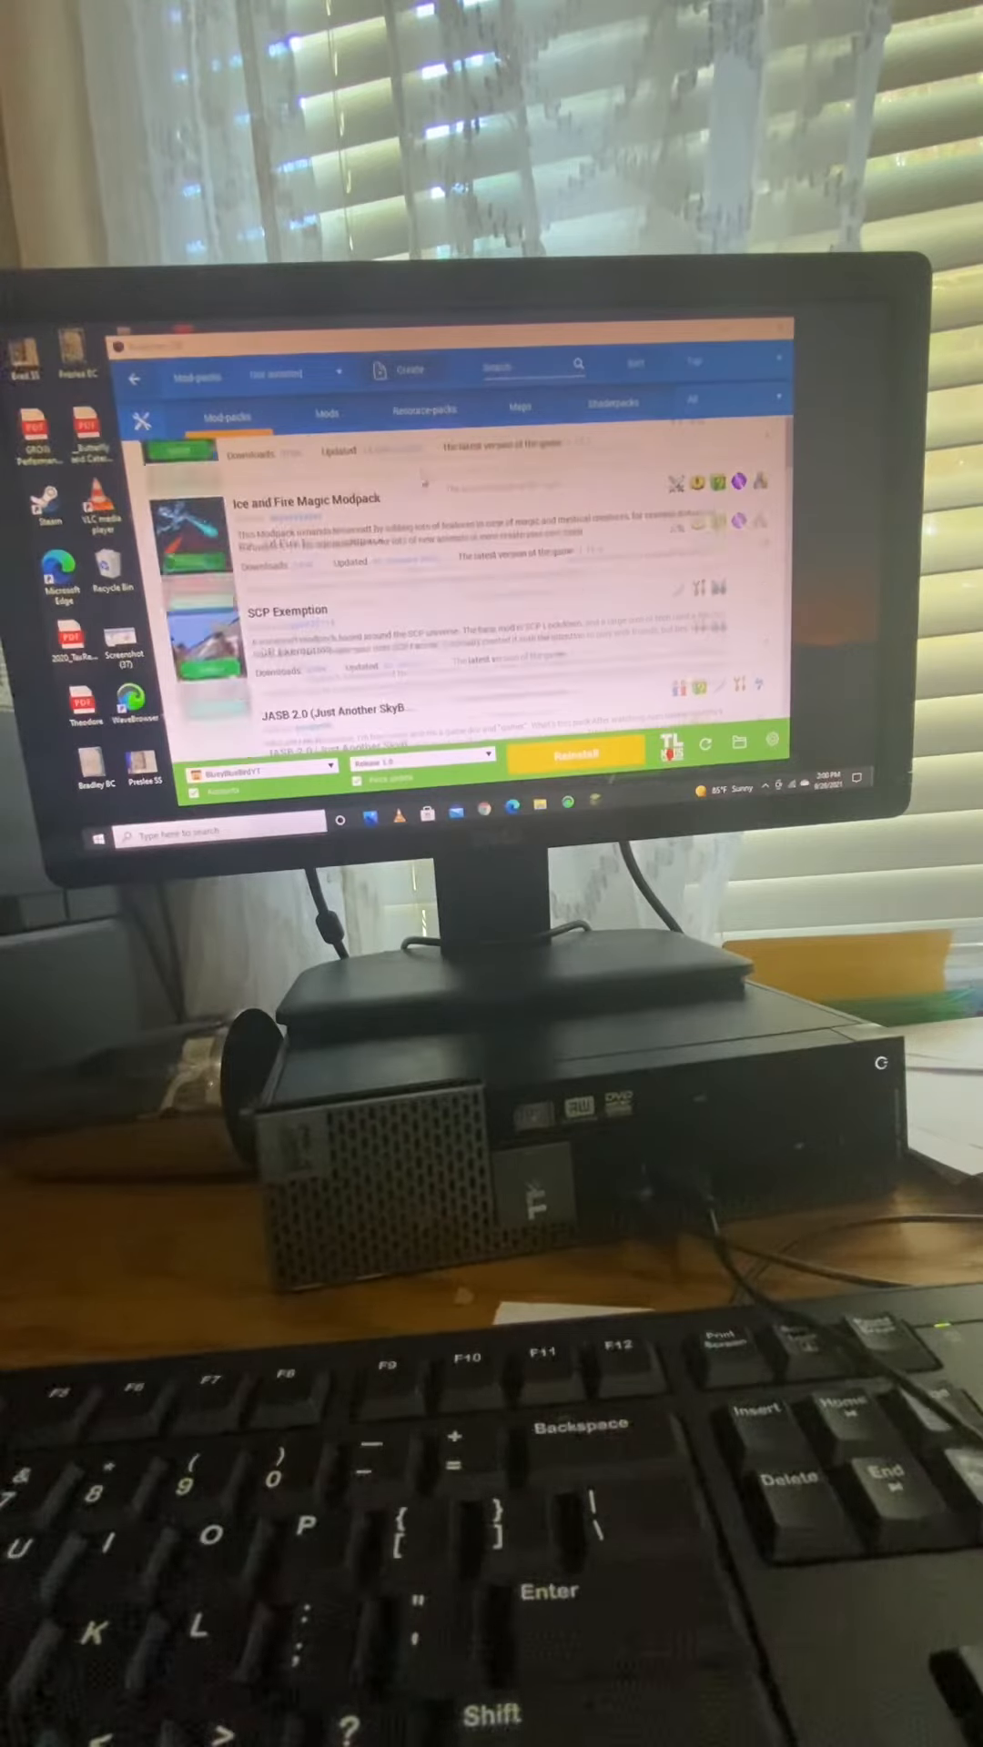
pyautogui.scroll(-3)
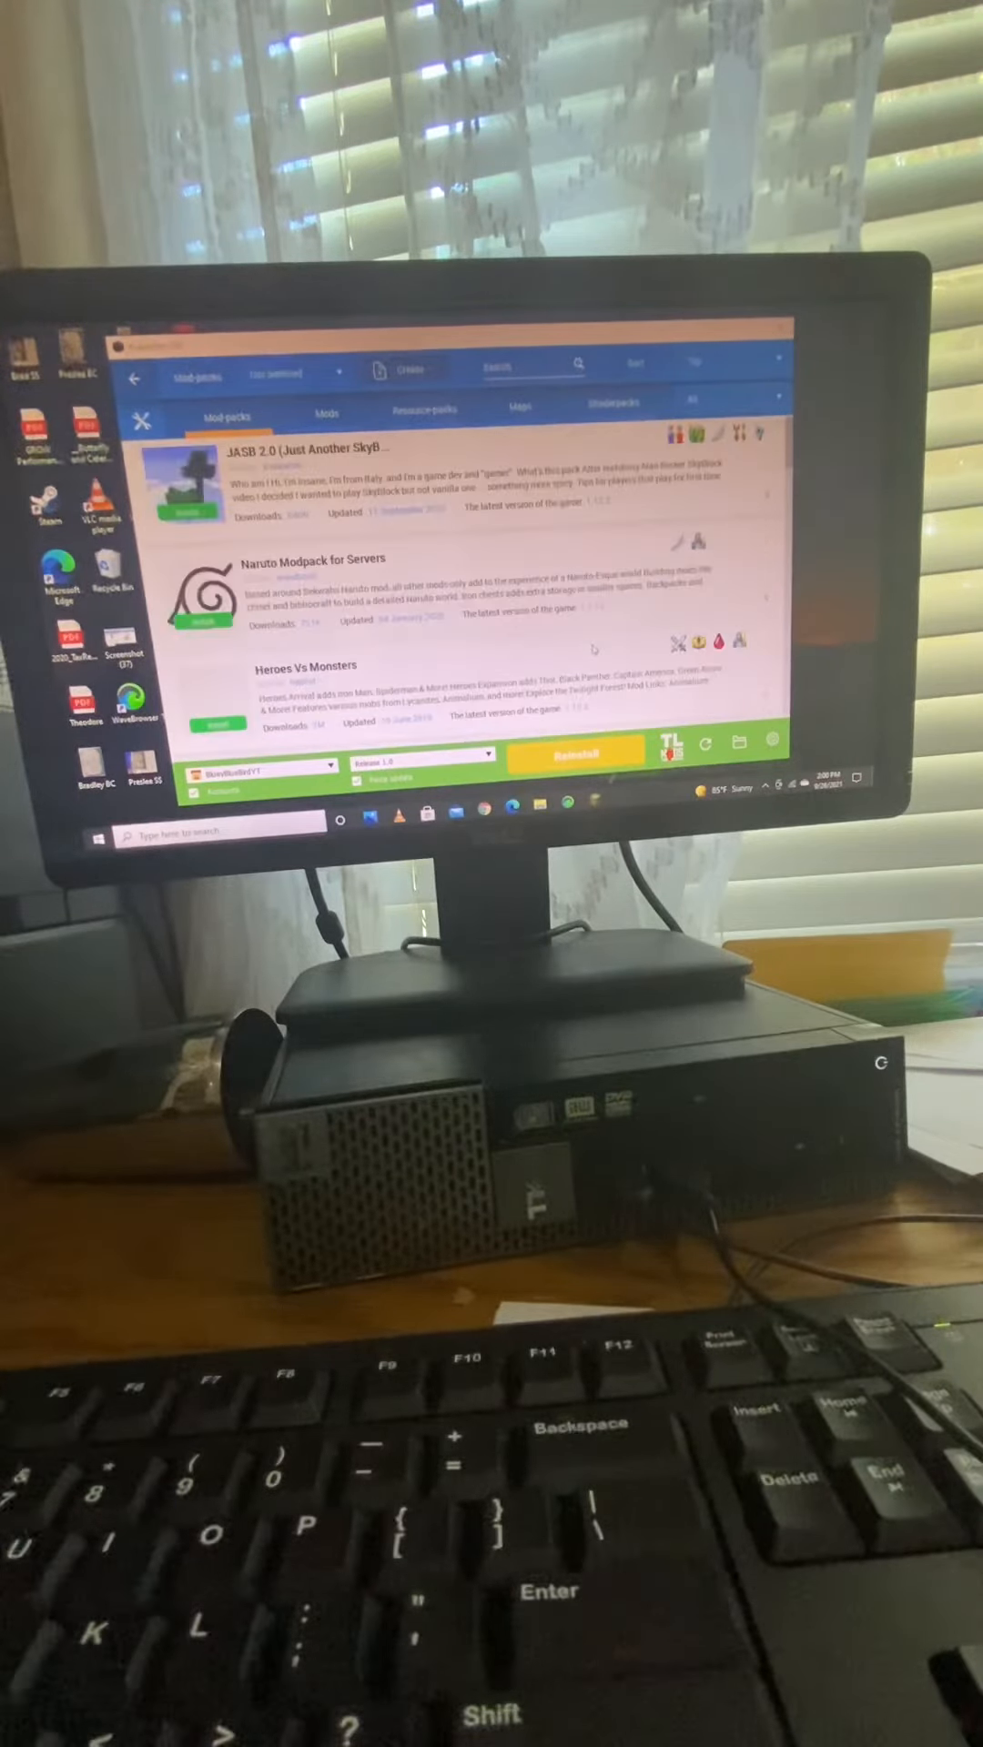
pyautogui.scroll(-3)
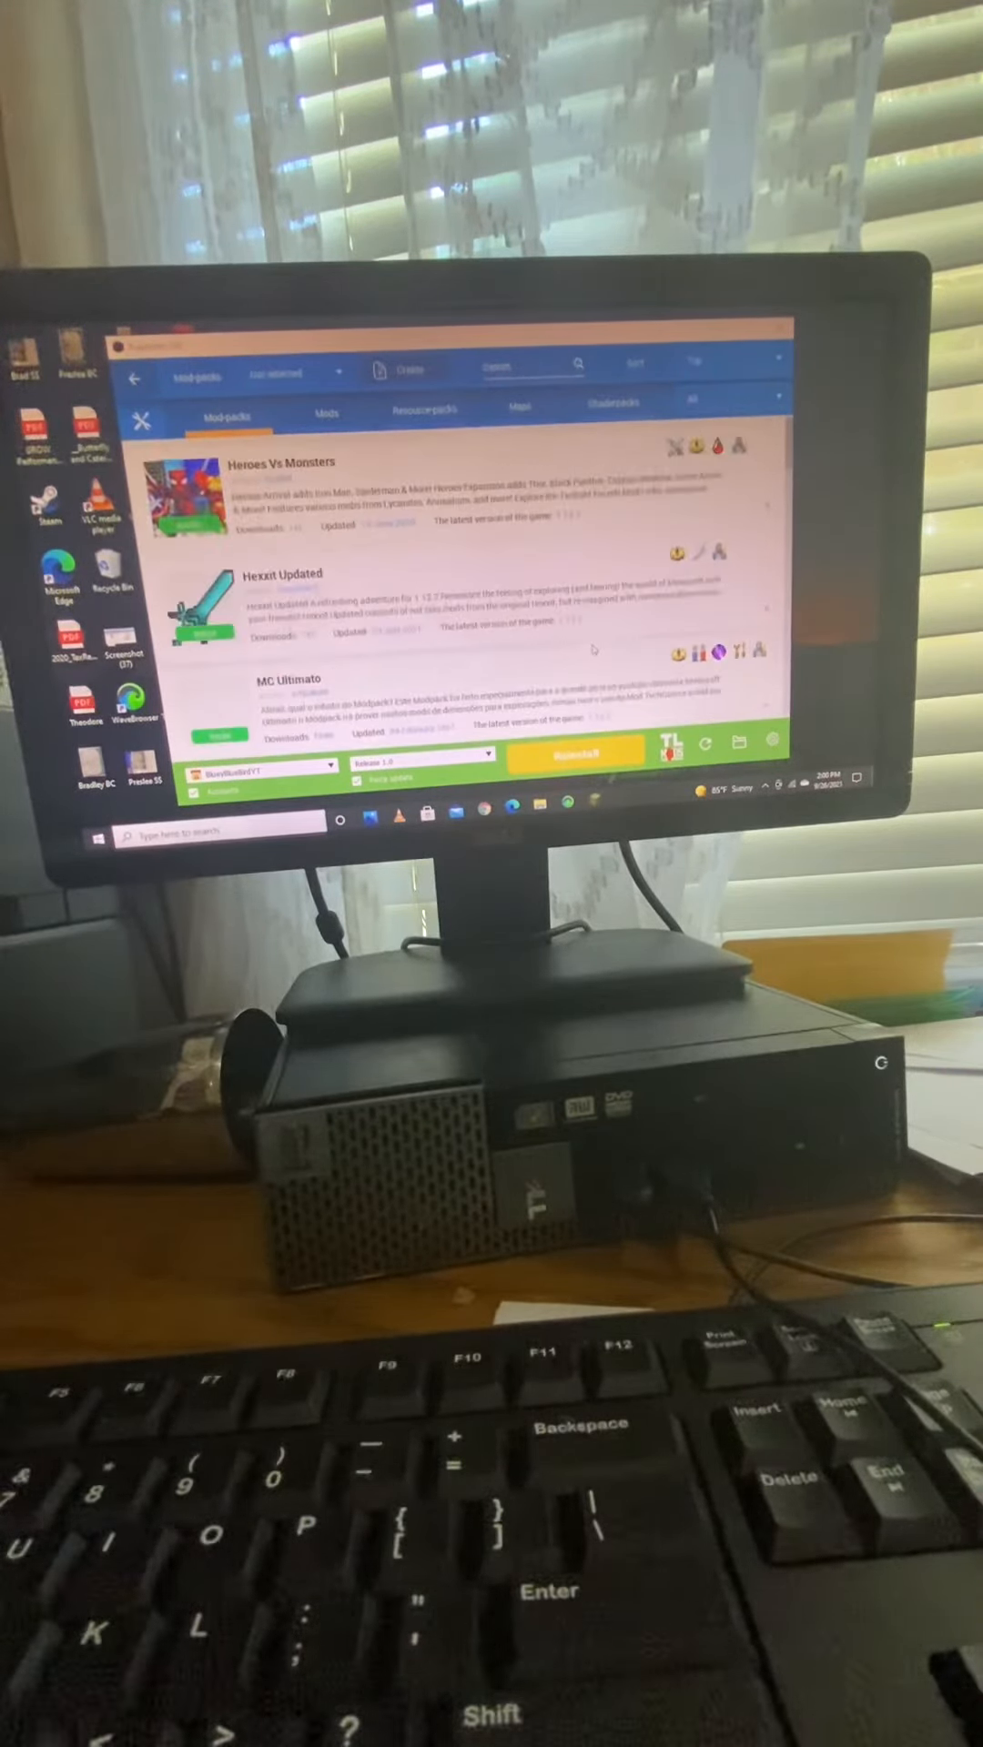
pyautogui.scroll(-3)
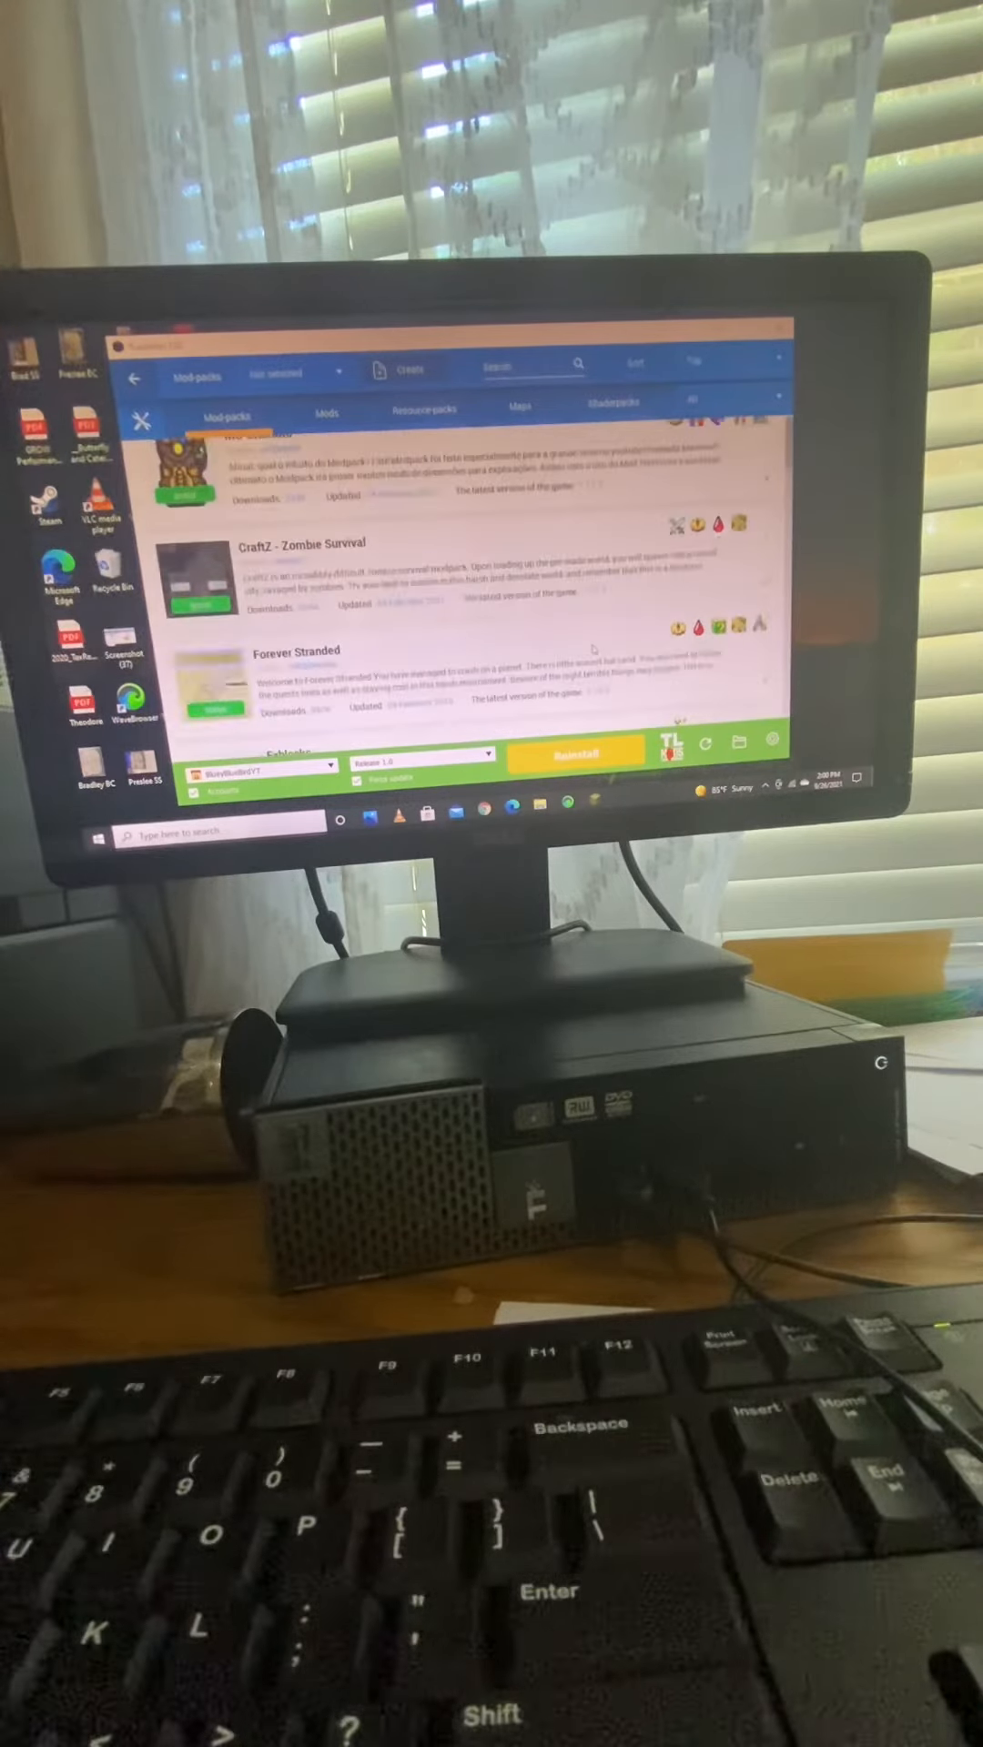
pyautogui.scroll(-3)
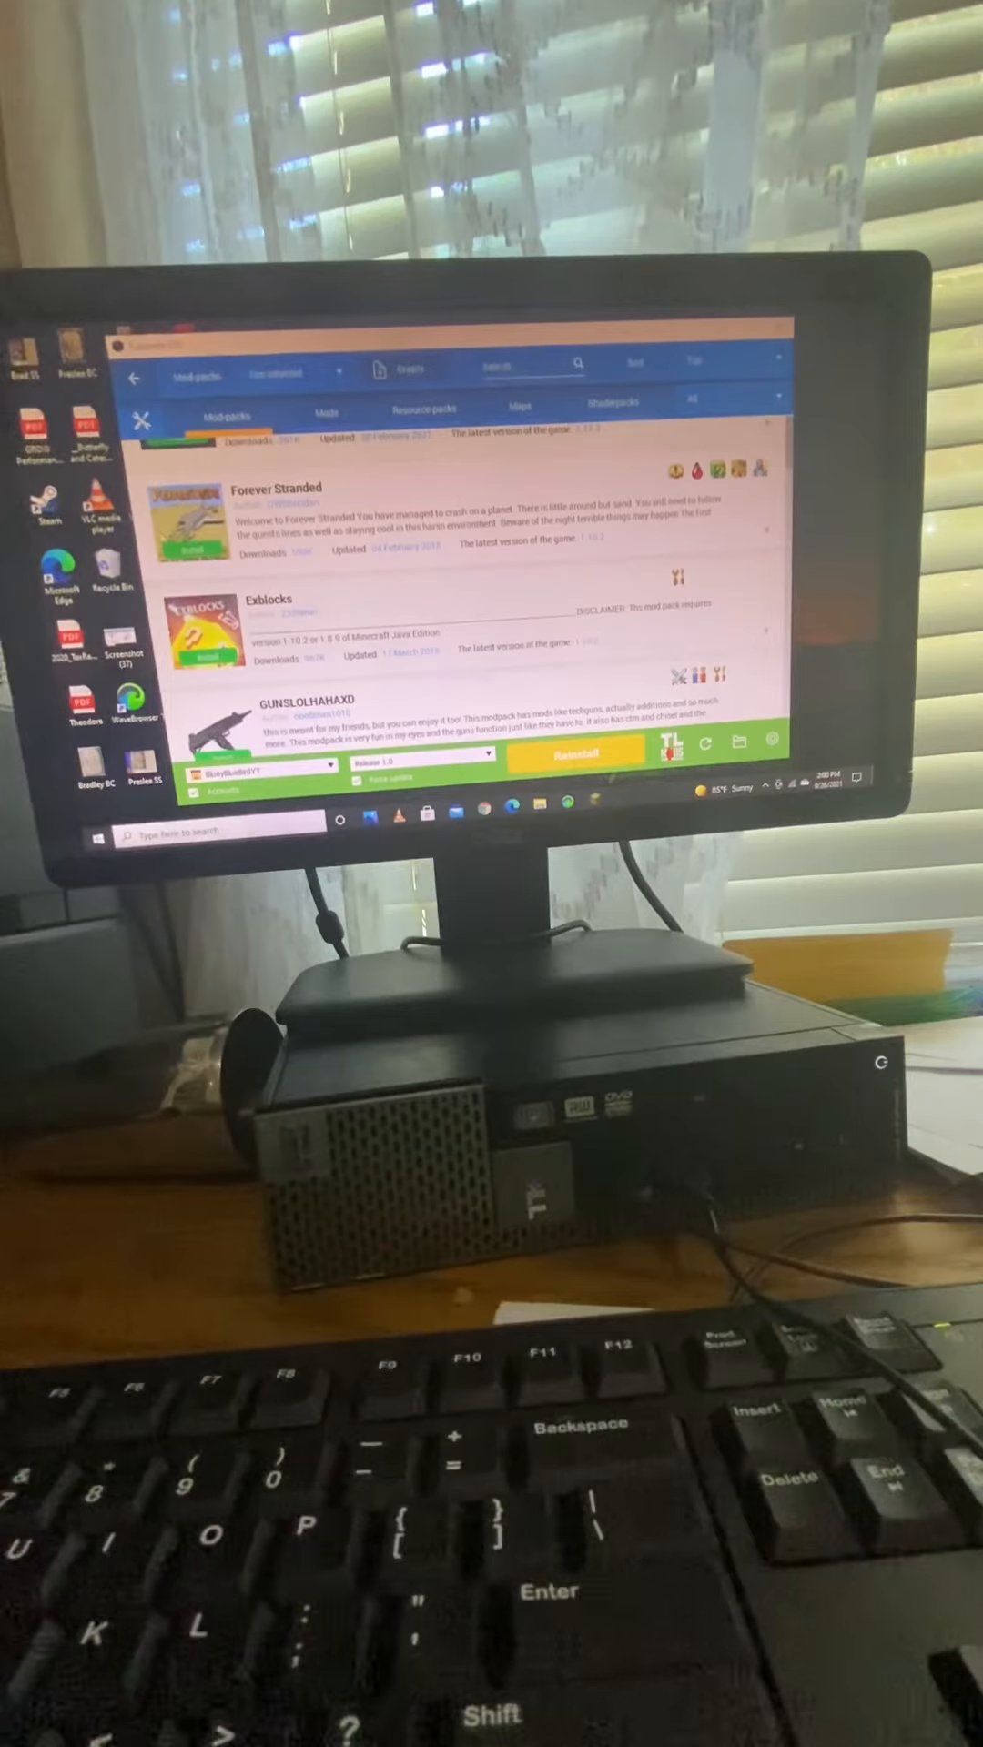
pyautogui.scroll(-3)
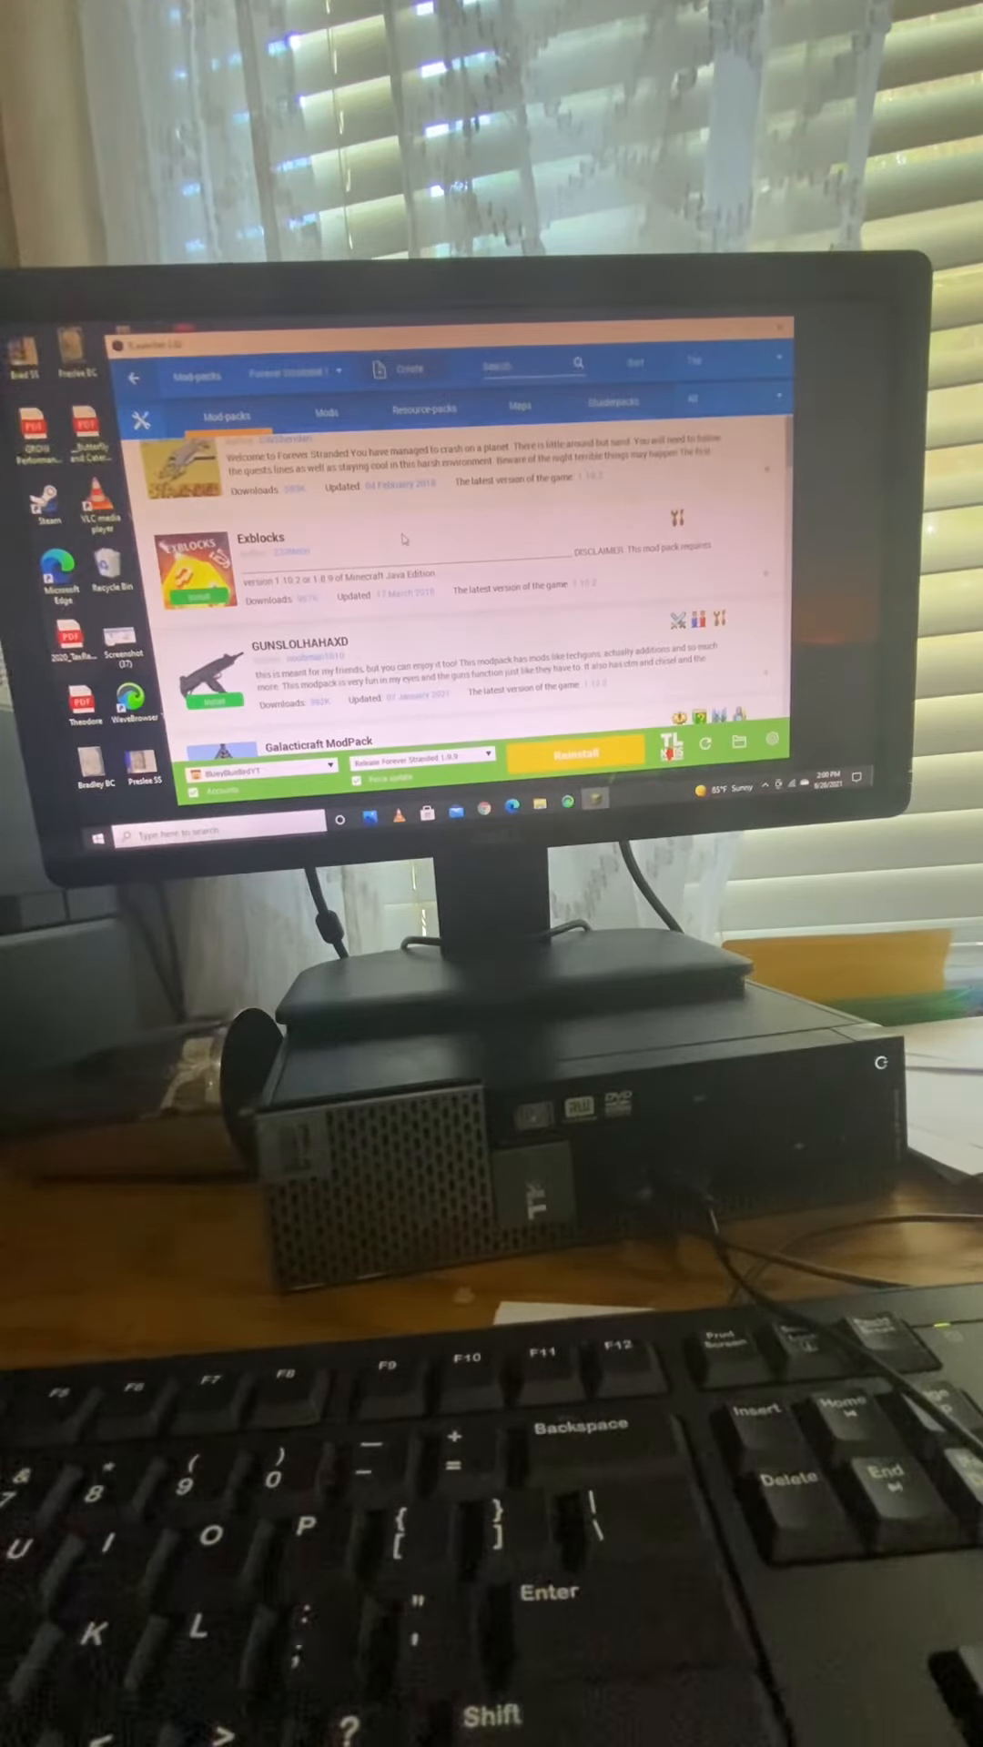
pyautogui.scroll(3)
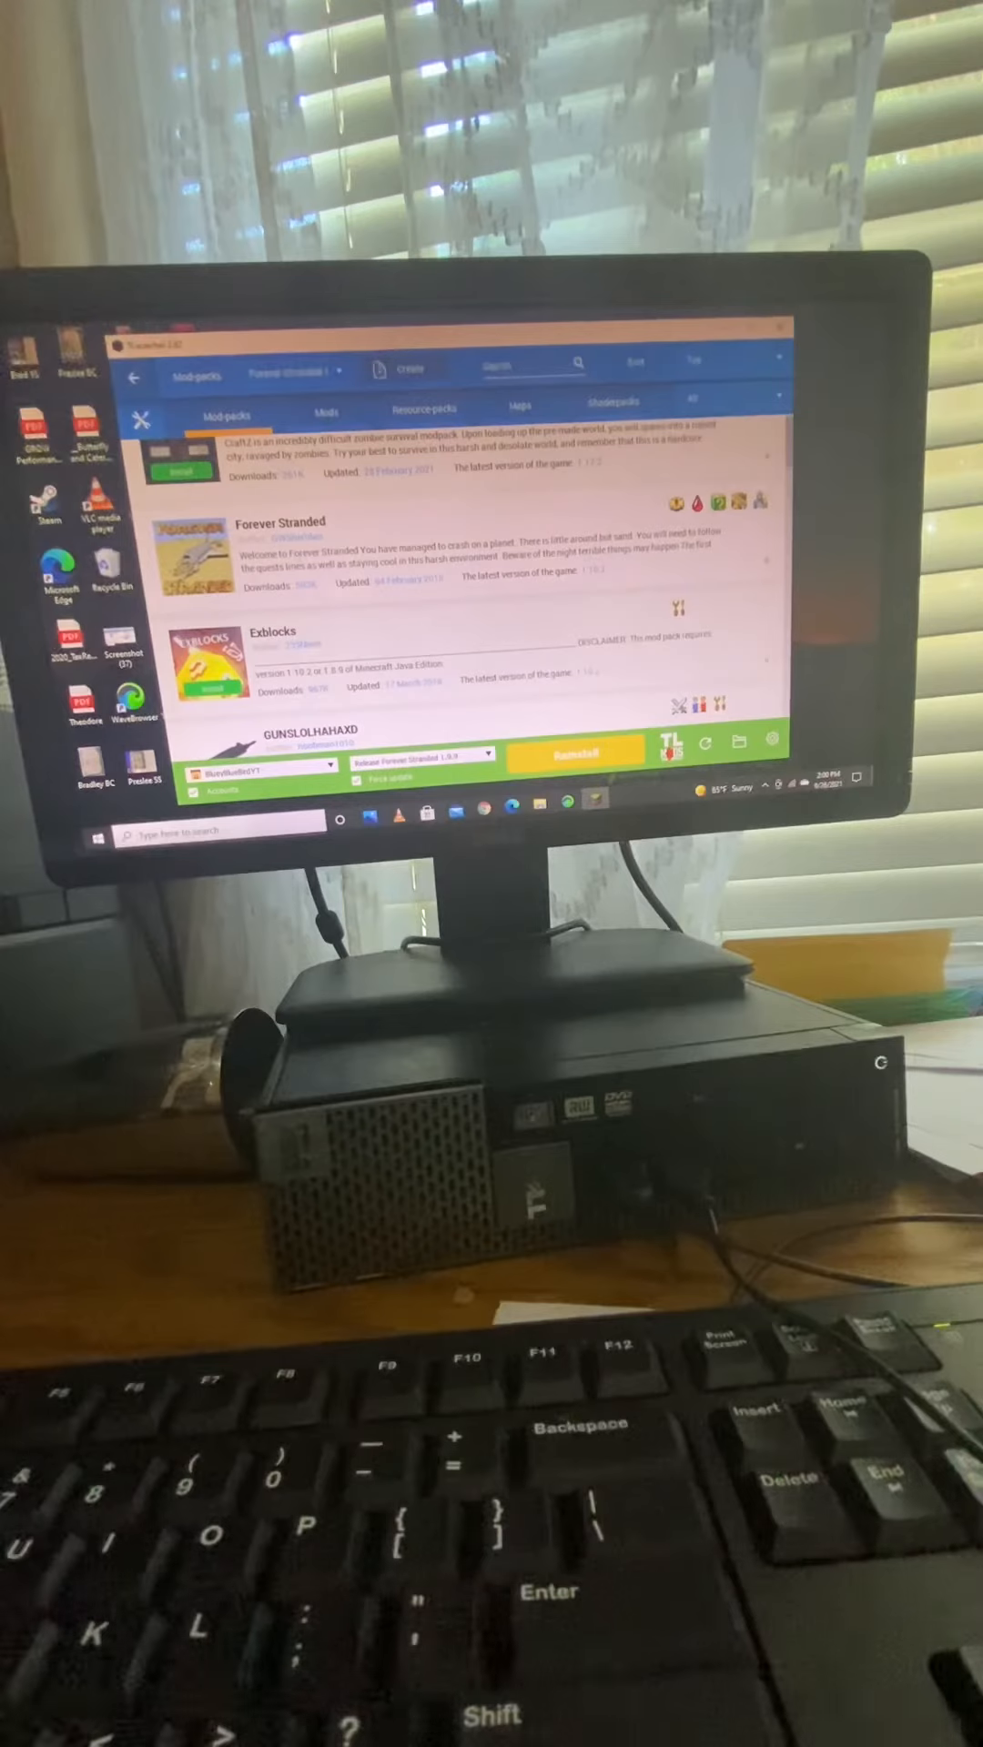
pyautogui.click(280, 522)
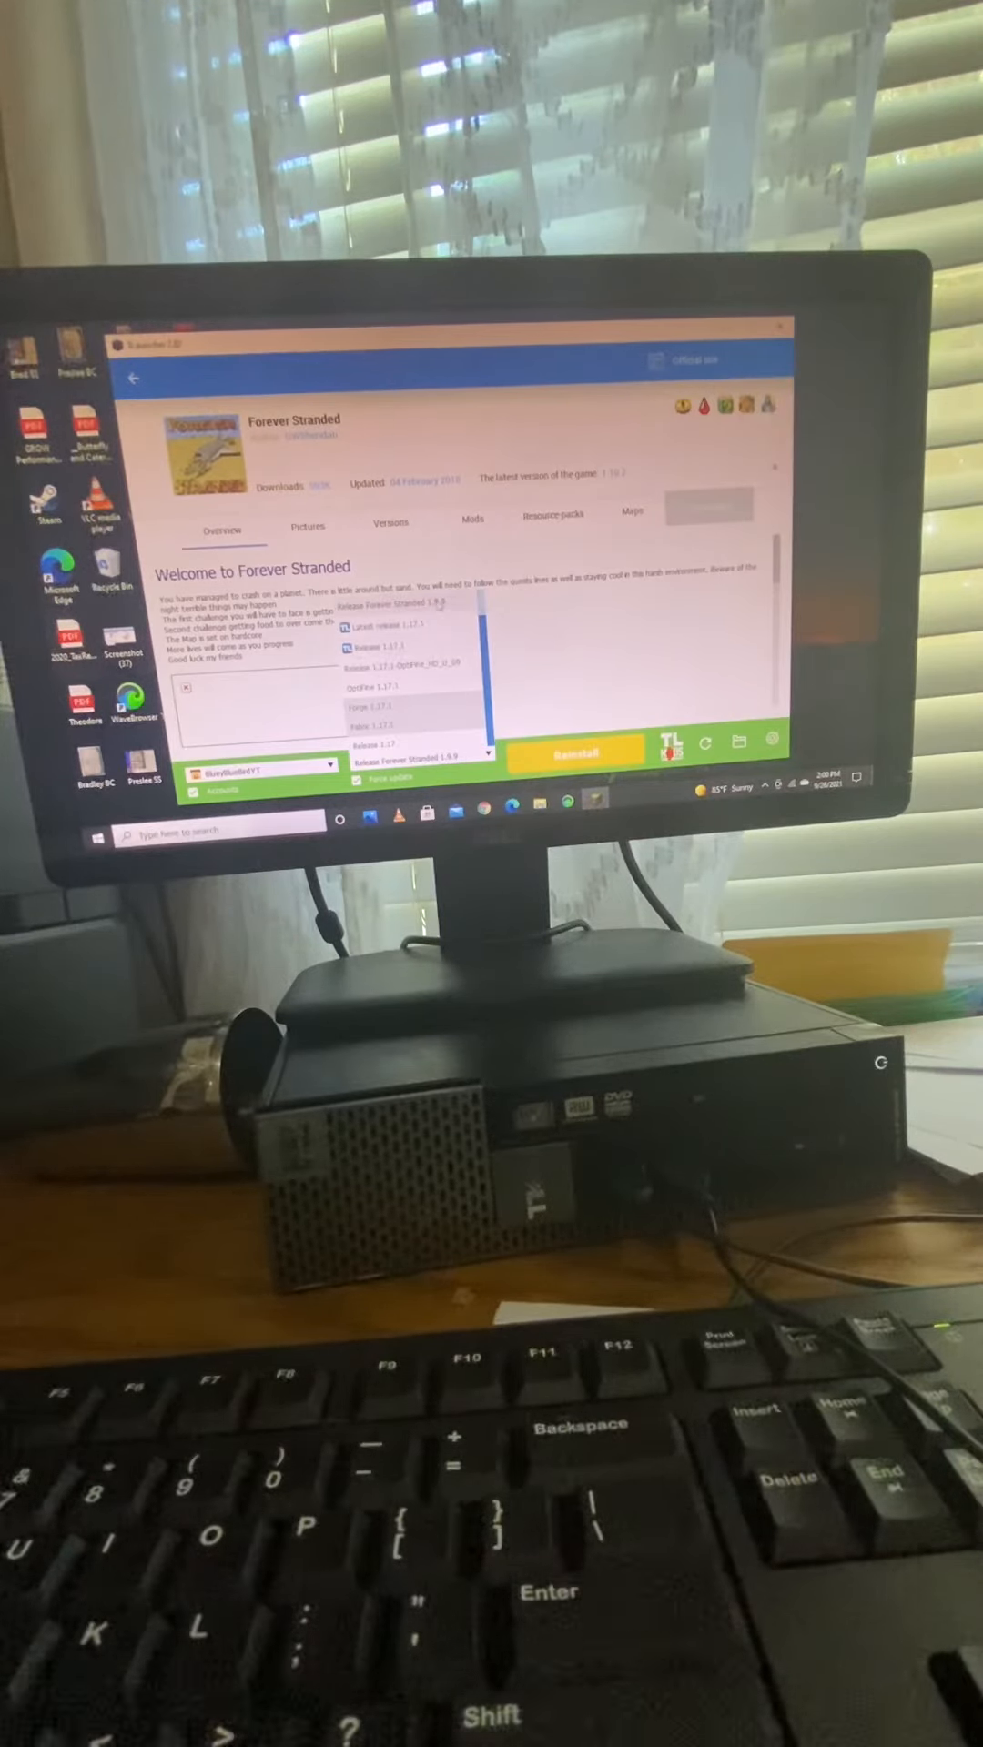
# Select Release Forever Stranded 1.4.x as the version and start its Install.
pyautogui.click(421, 762)
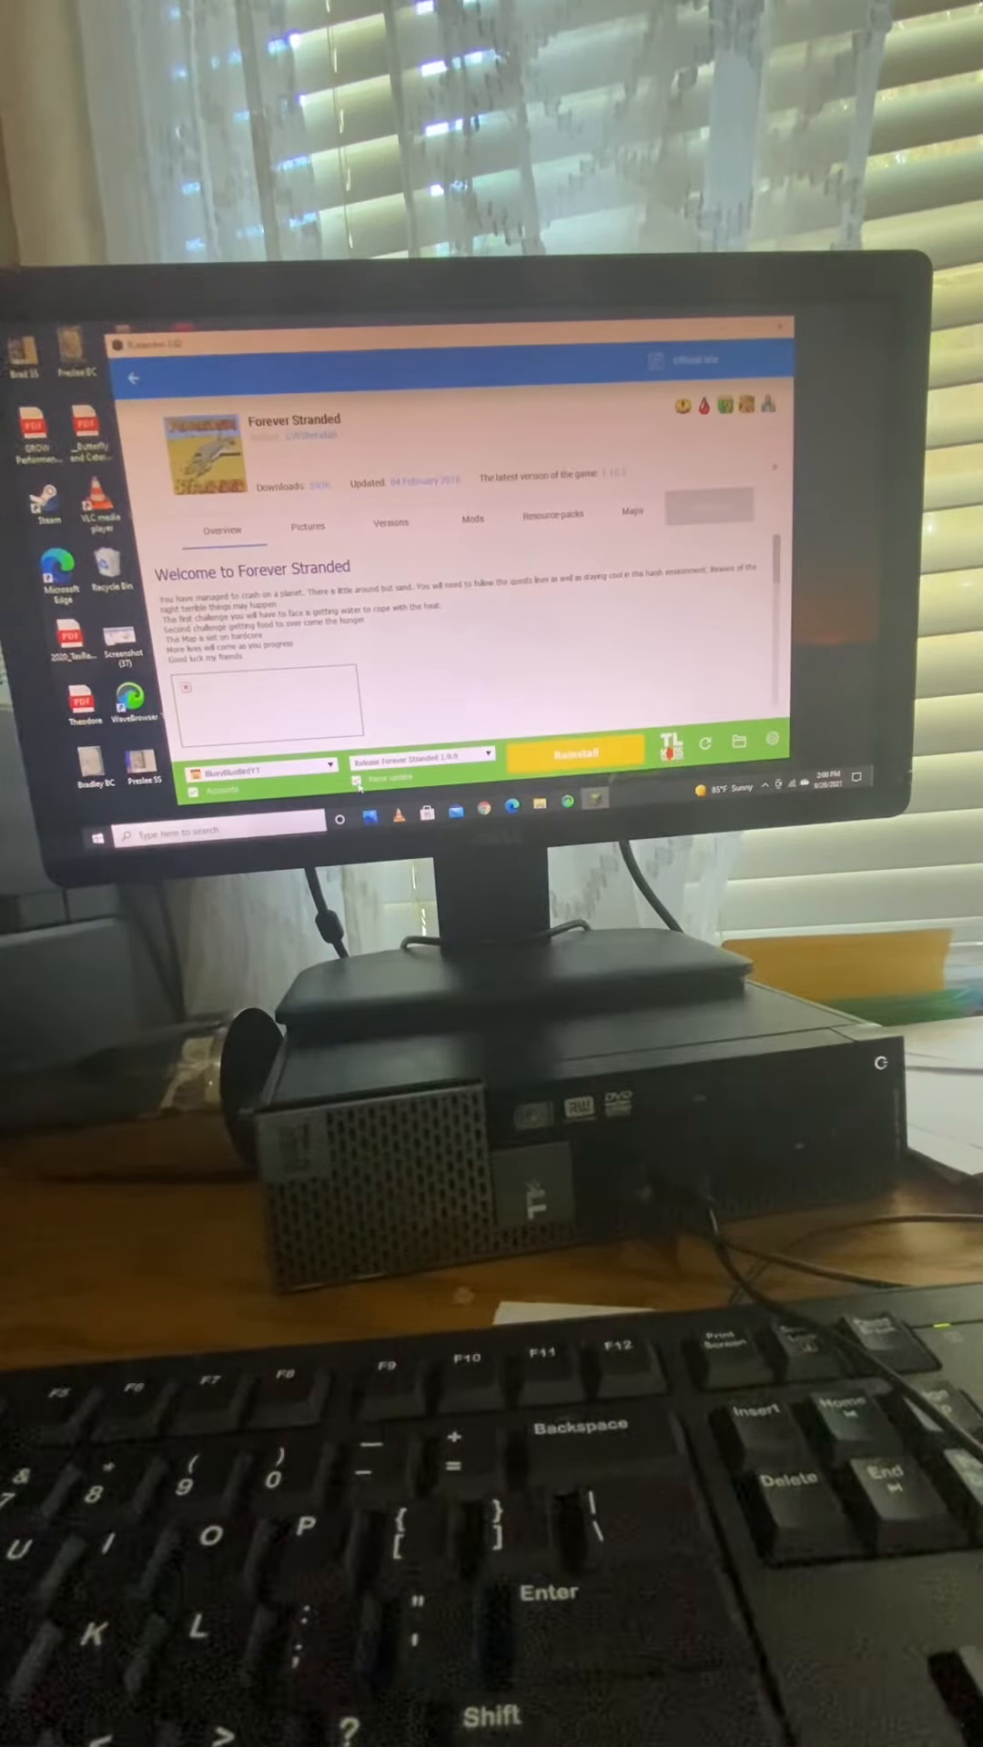
pyautogui.click(577, 752)
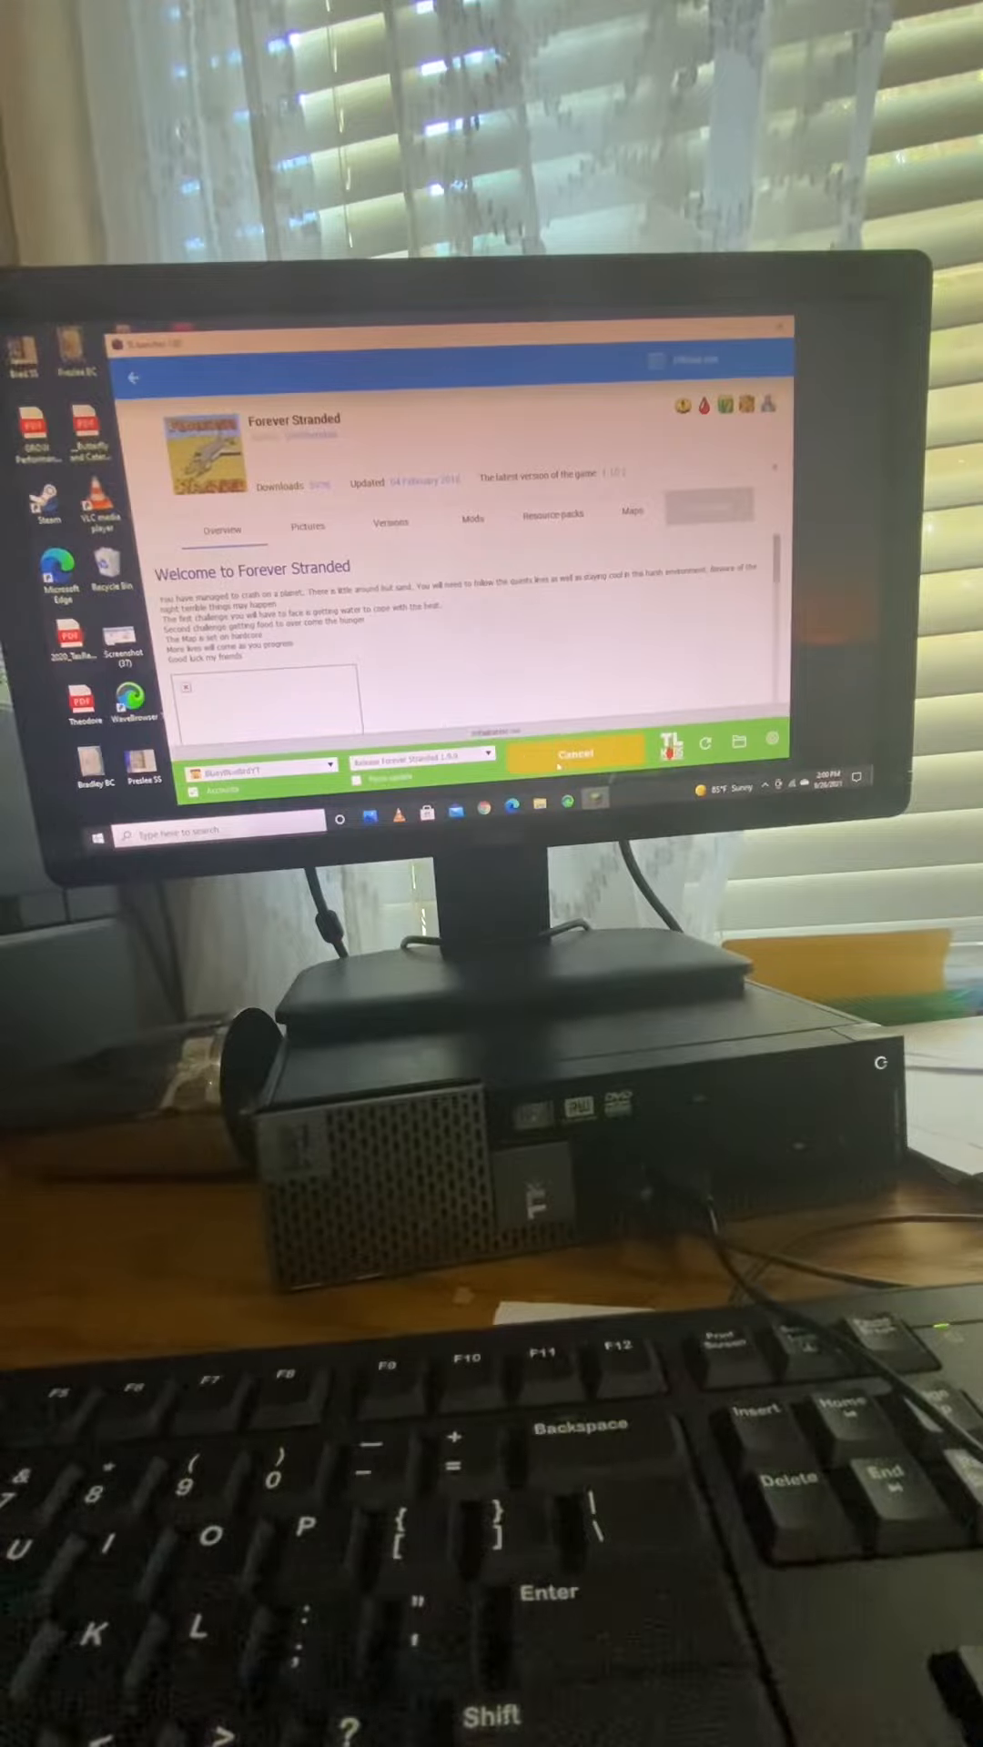